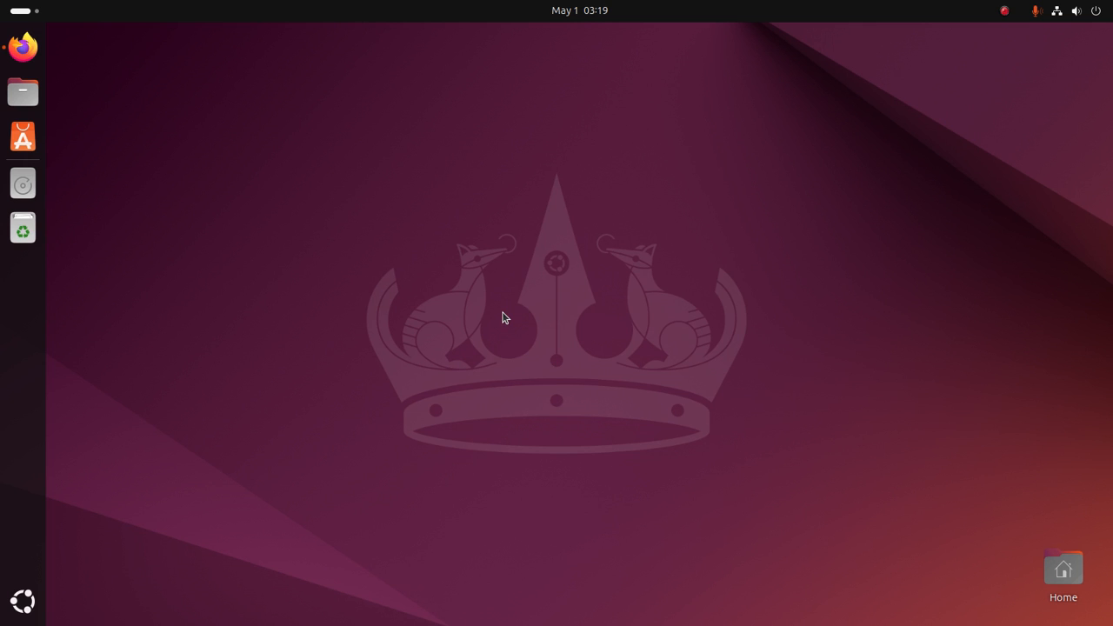
{"action": "mouse_move", "coordinate": [737, 235]}
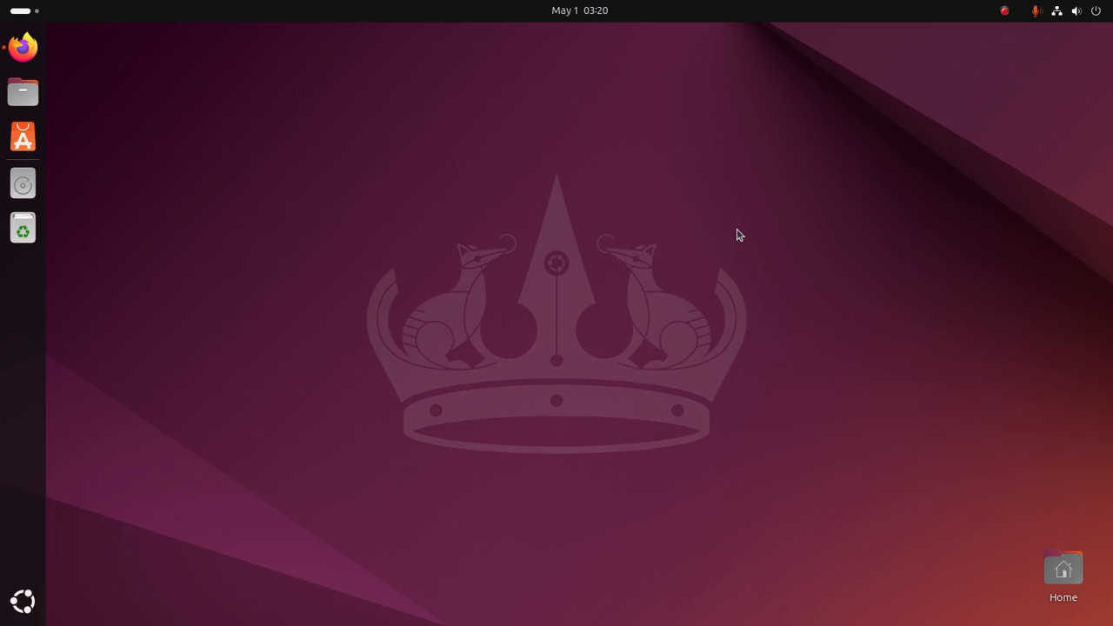
{"action": "mouse_move", "coordinate": [572, 212]}
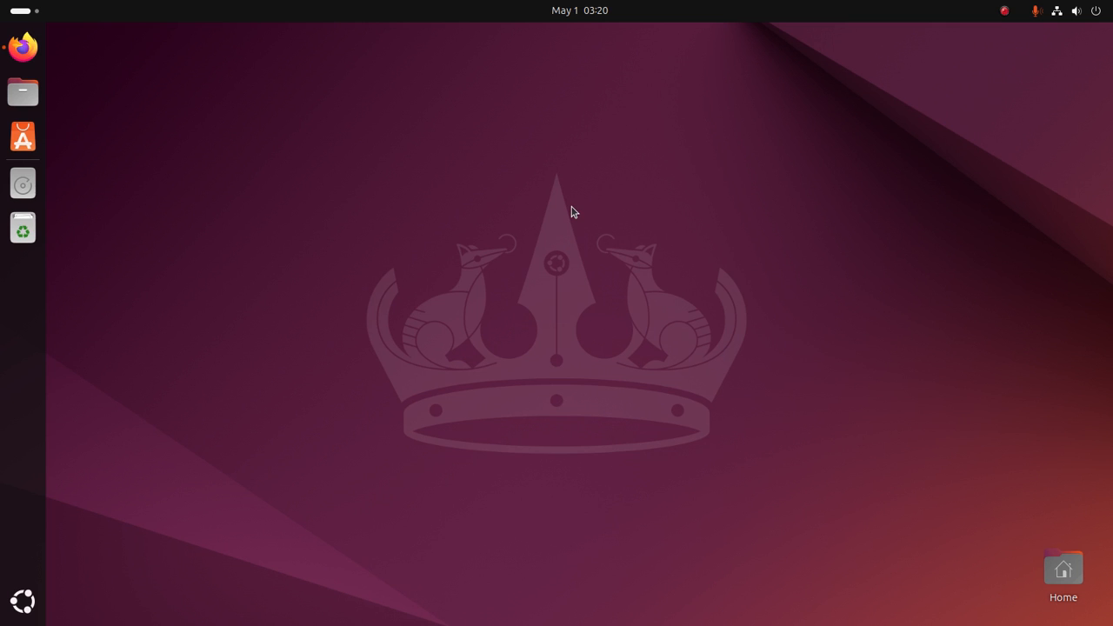
Launch a Terminal window from the applications list.
{"action": "left_click", "coordinate": [23, 602]}
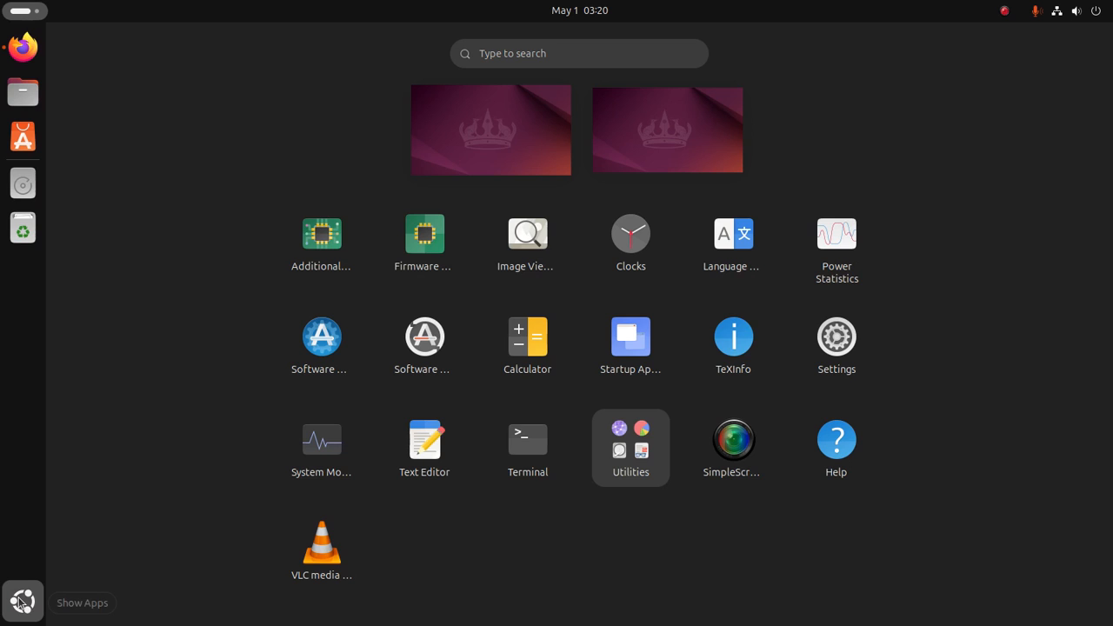
{"action": "left_click", "coordinate": [527, 439]}
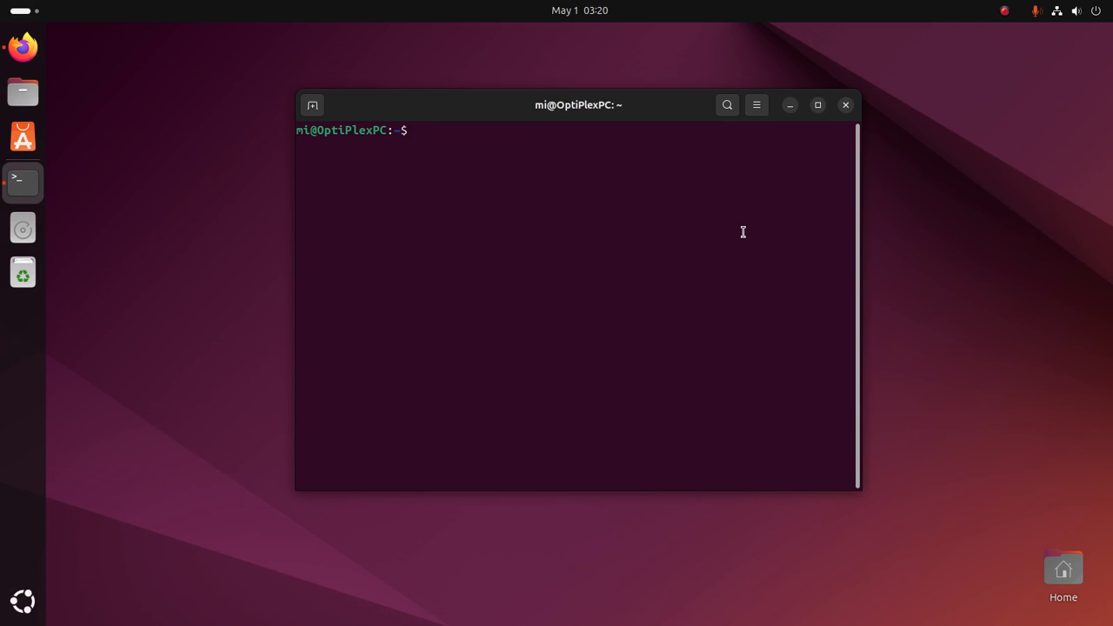
Run 'whereis nasm', which reports no location, and maximize the terminal.
{"action": "type", "text": "whw"}
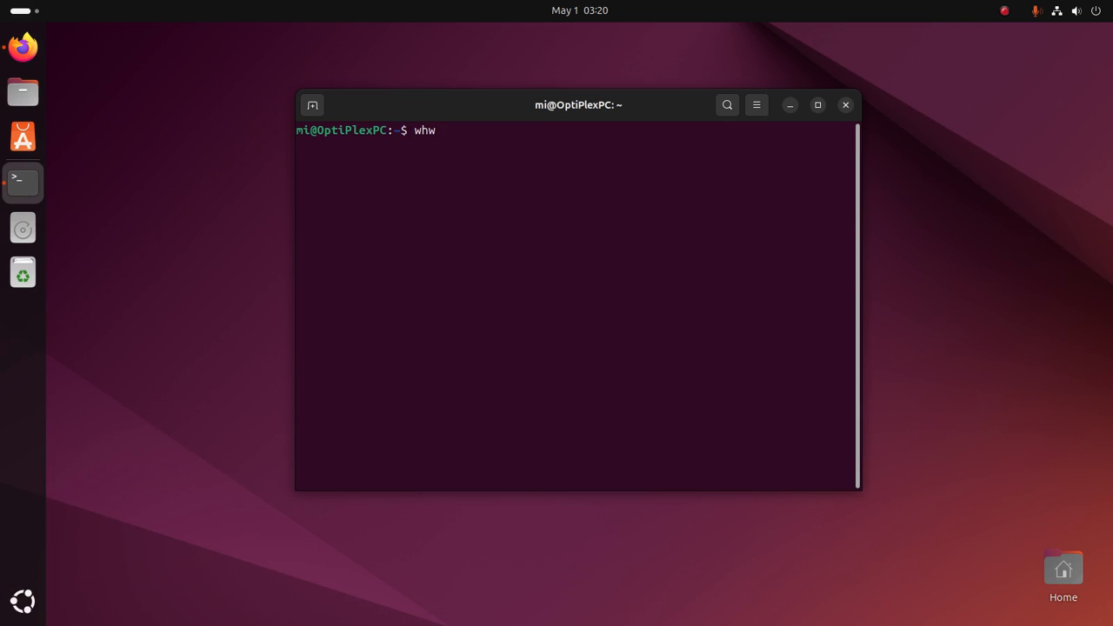
{"action": "type", "text": "er"}
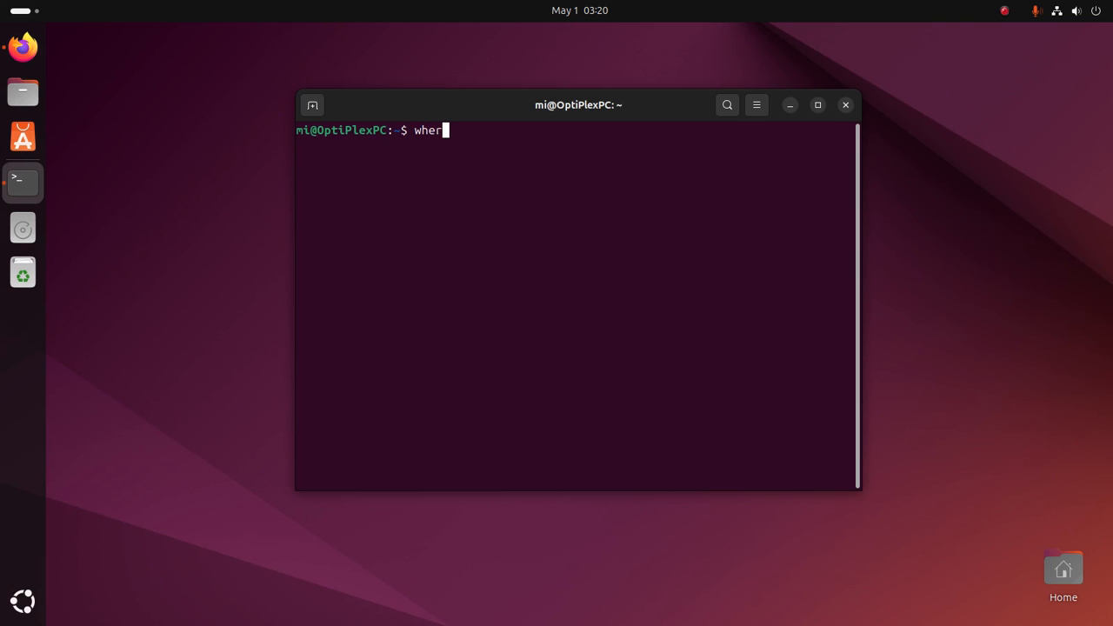
{"action": "type", "text": "eis"}
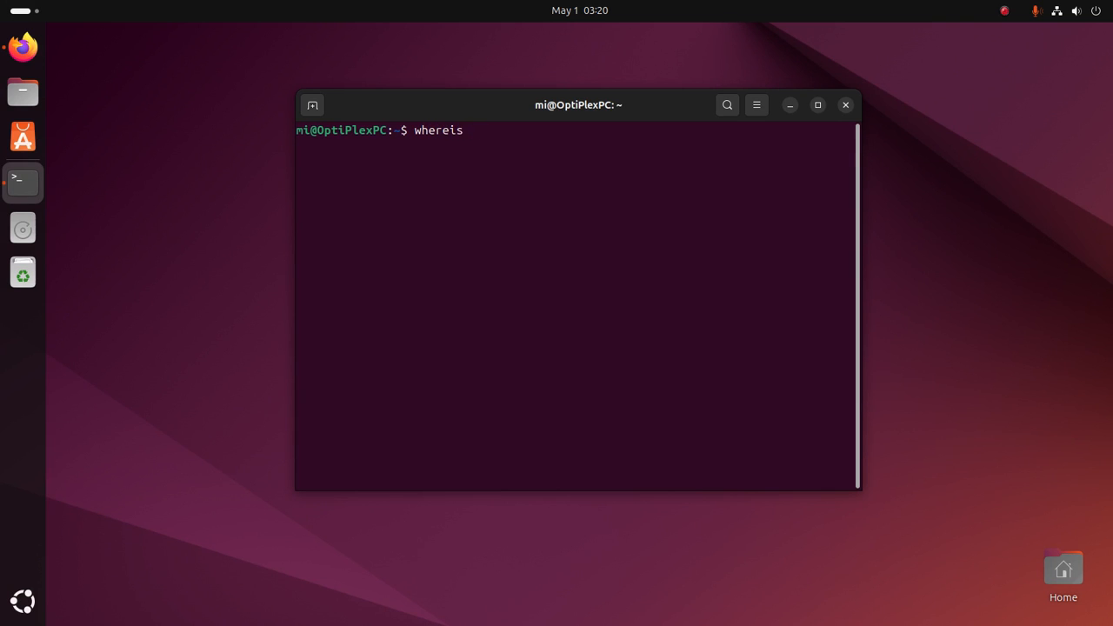
{"action": "type", "text": "nasm"}
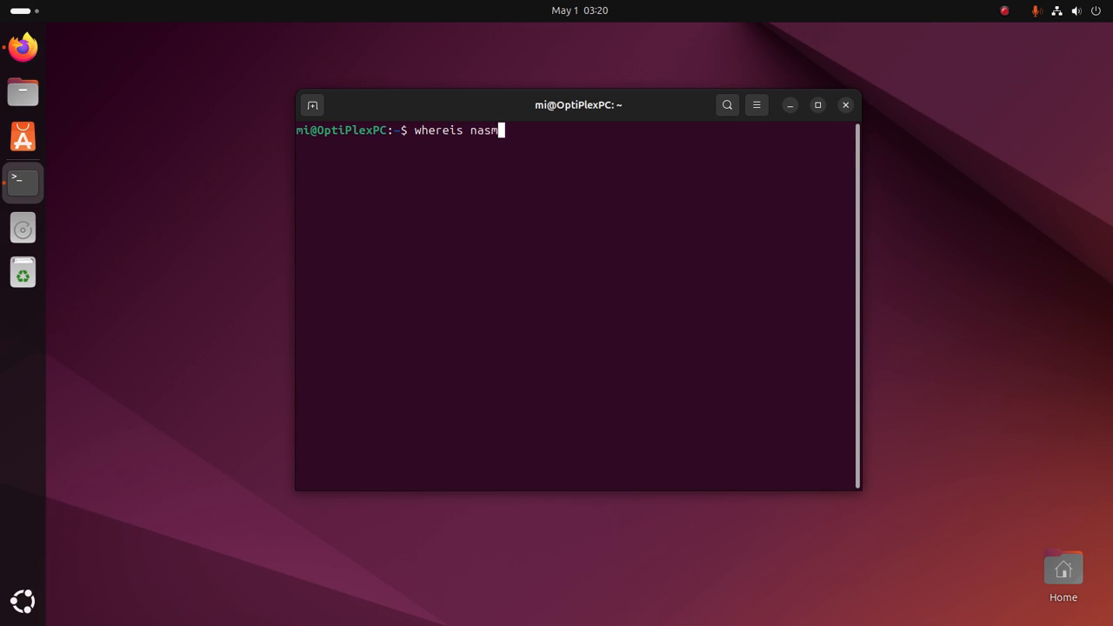
{"action": "key", "text": "Return"}
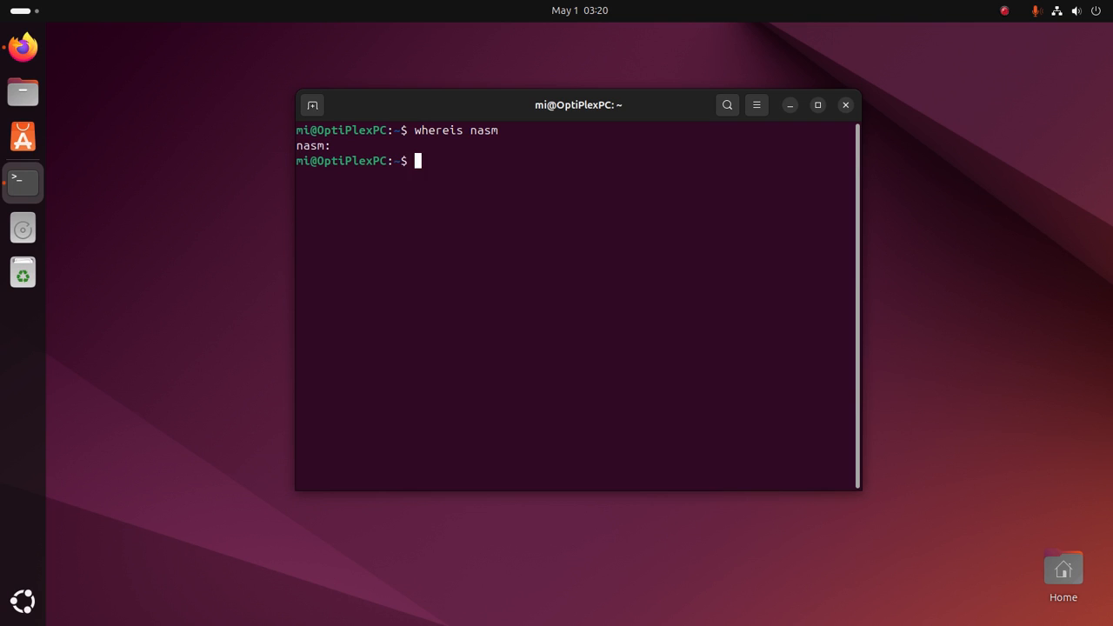
{"action": "left_click", "coordinate": [818, 105]}
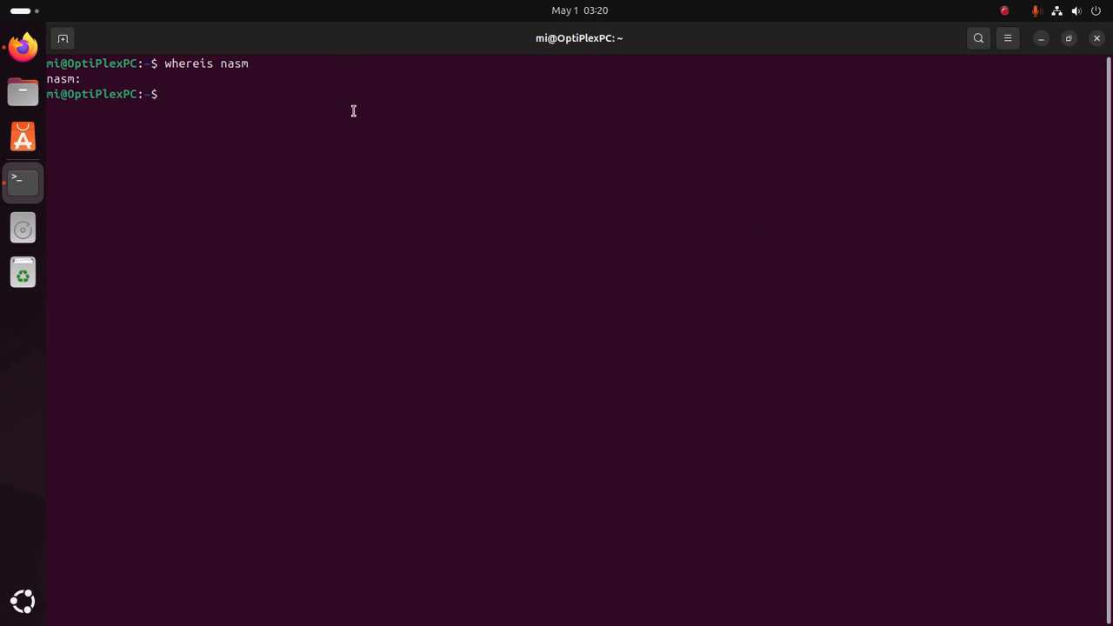
{"action": "double_click", "coordinate": [60, 78]}
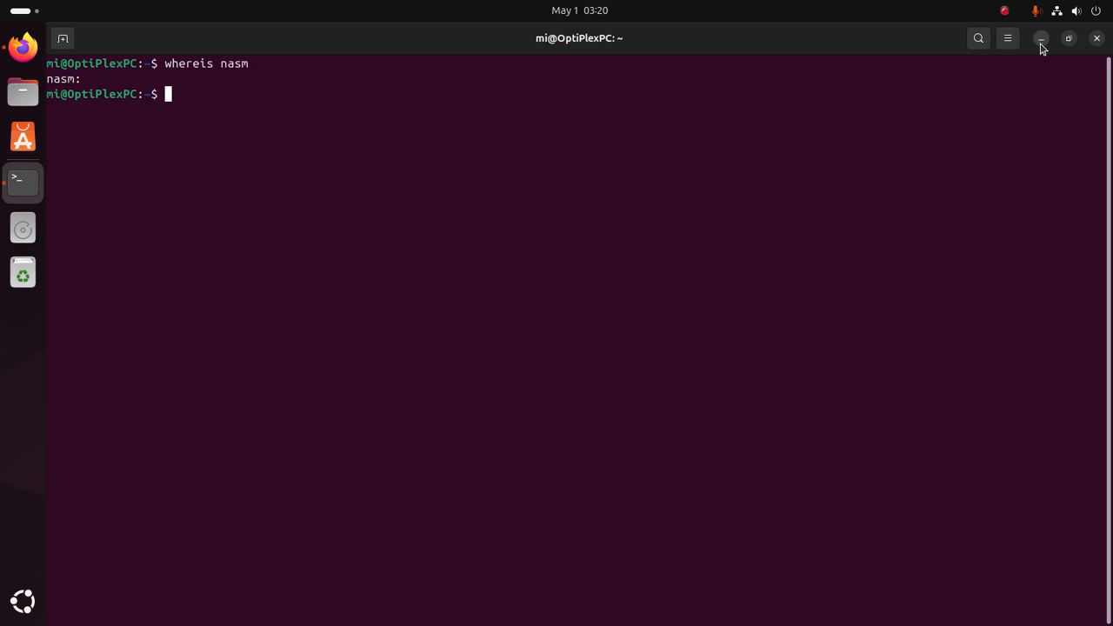
From nasm.us stable release 2.16.03, download nasm-2.16.03.tar.gz in Firefox.
{"action": "left_click", "coordinate": [1040, 38]}
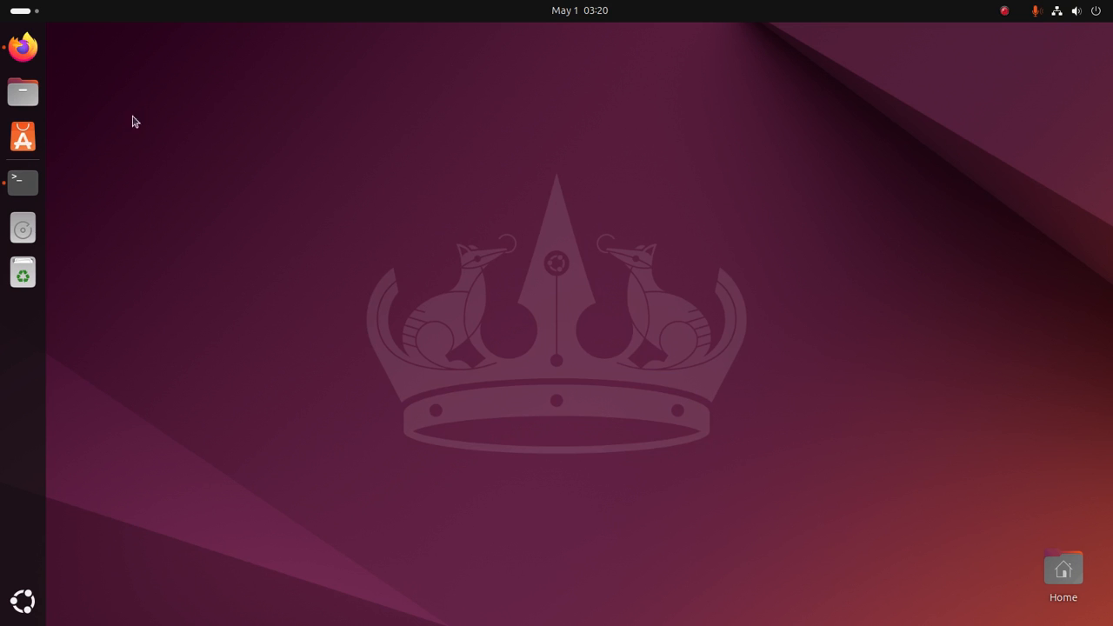
{"action": "left_click", "coordinate": [21, 45]}
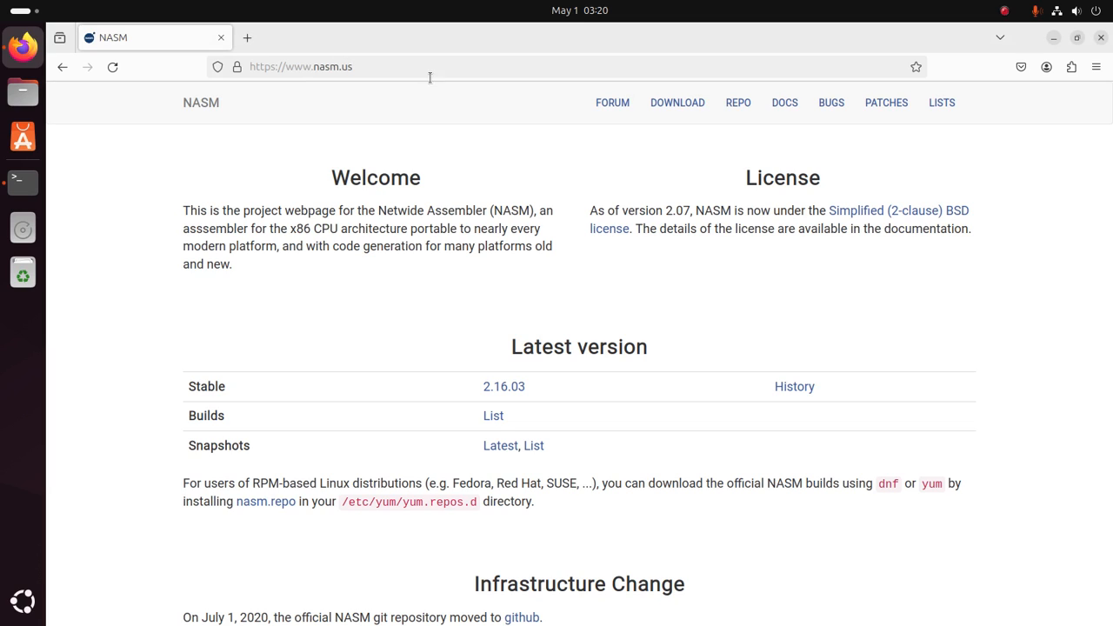
{"action": "mouse_move", "coordinate": [386, 373]}
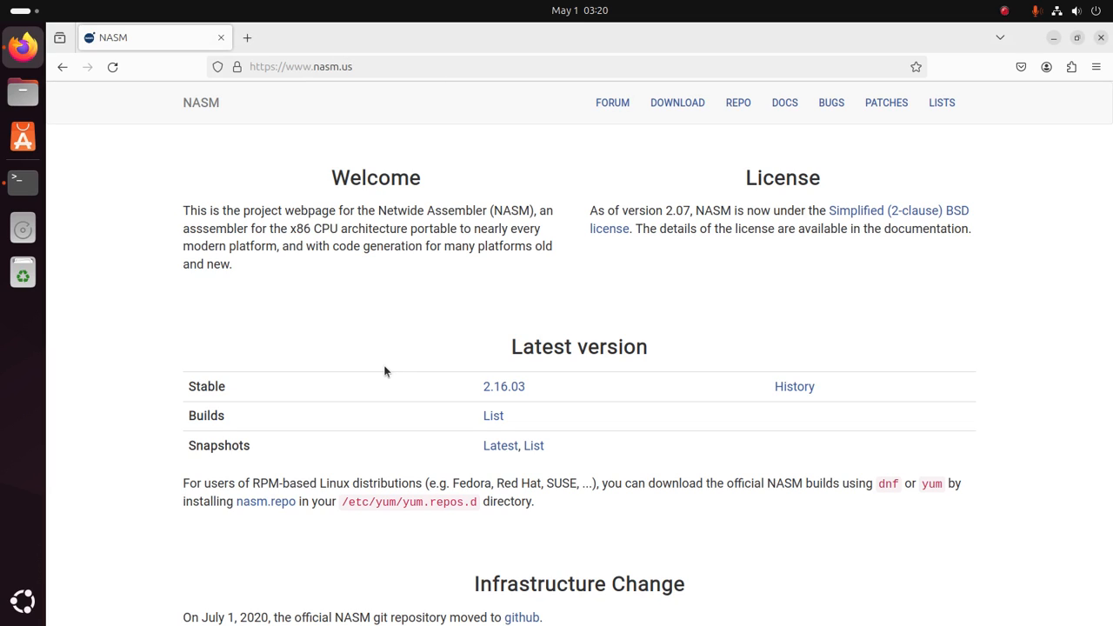
{"action": "mouse_move", "coordinate": [435, 386]}
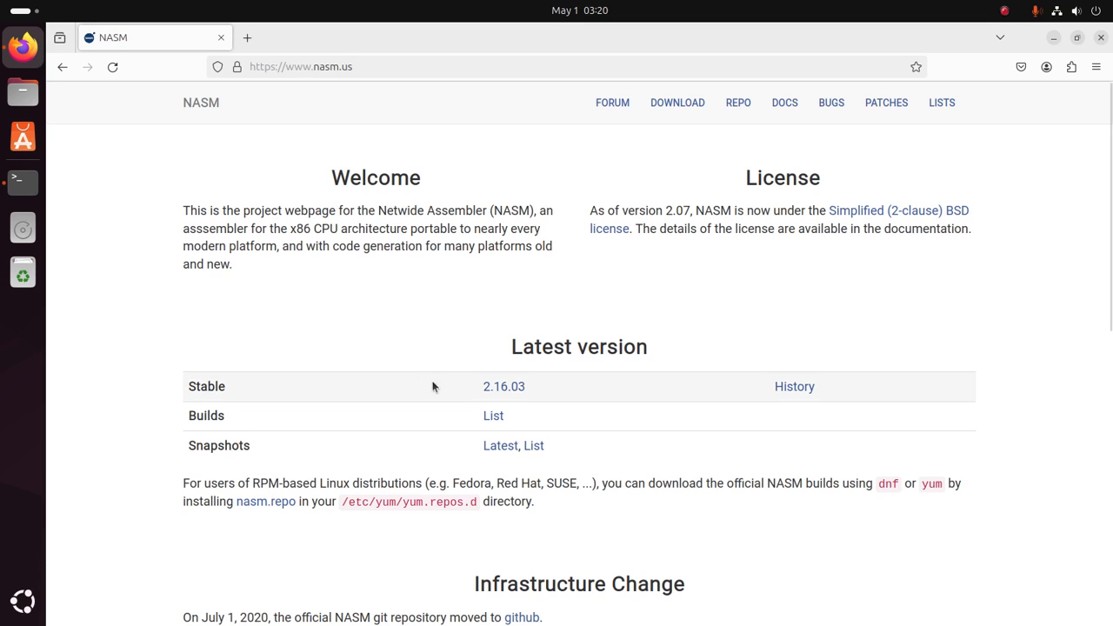
{"action": "left_click", "coordinate": [505, 386]}
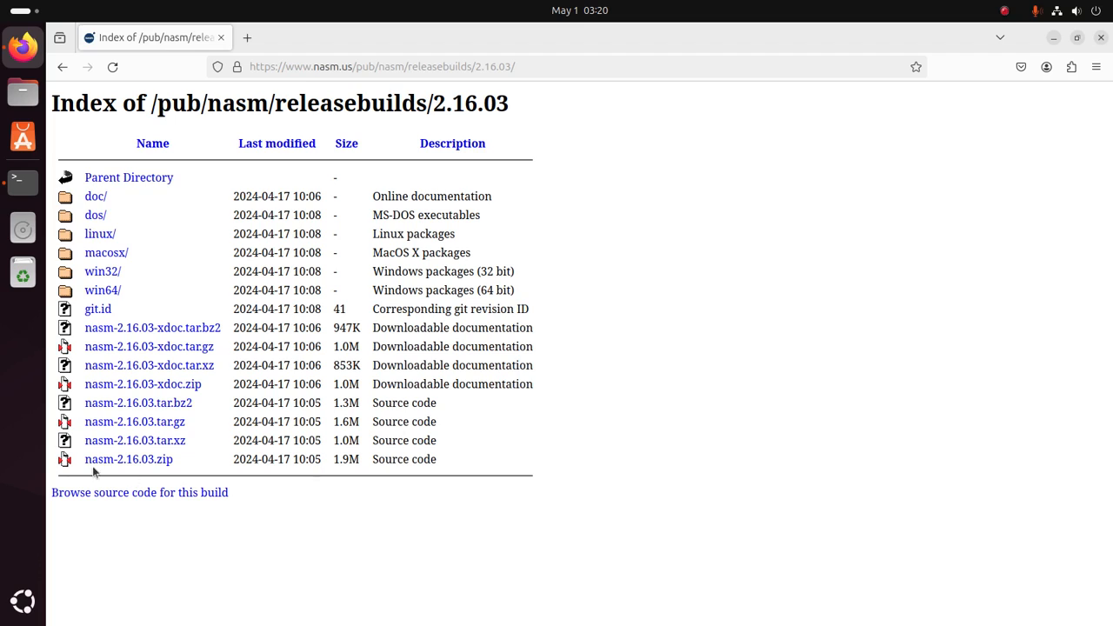
{"action": "mouse_move", "coordinate": [126, 426]}
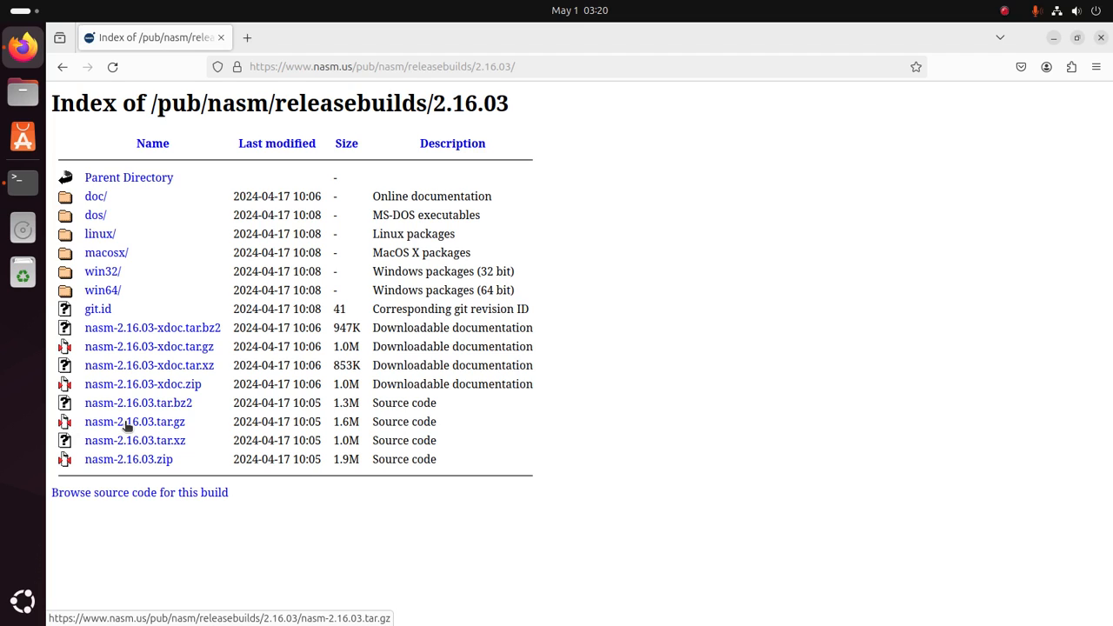
{"action": "left_click", "coordinate": [136, 423]}
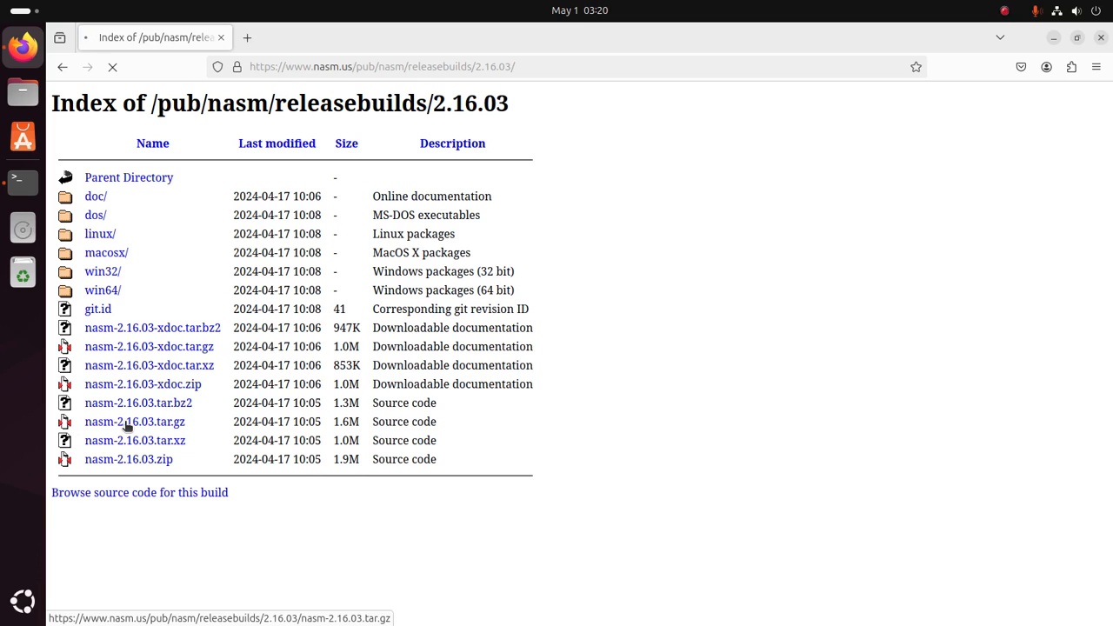
{"action": "left_click", "coordinate": [136, 423]}
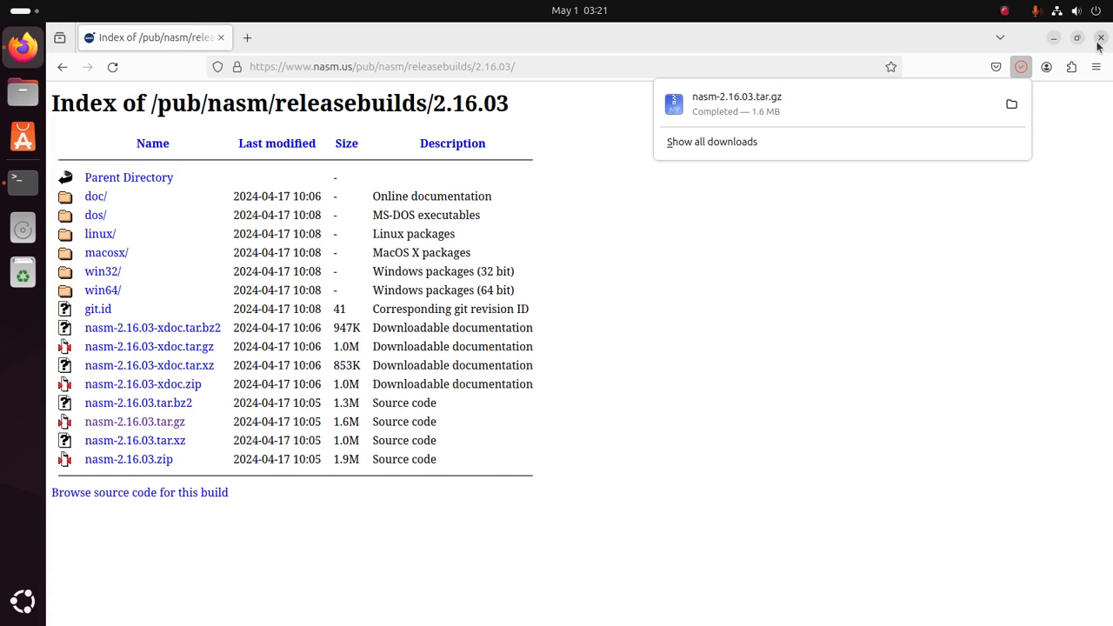
Extract nasm-2.16.03.tar.gz in the Downloads folder using Files.
{"action": "left_click", "coordinate": [1099, 39]}
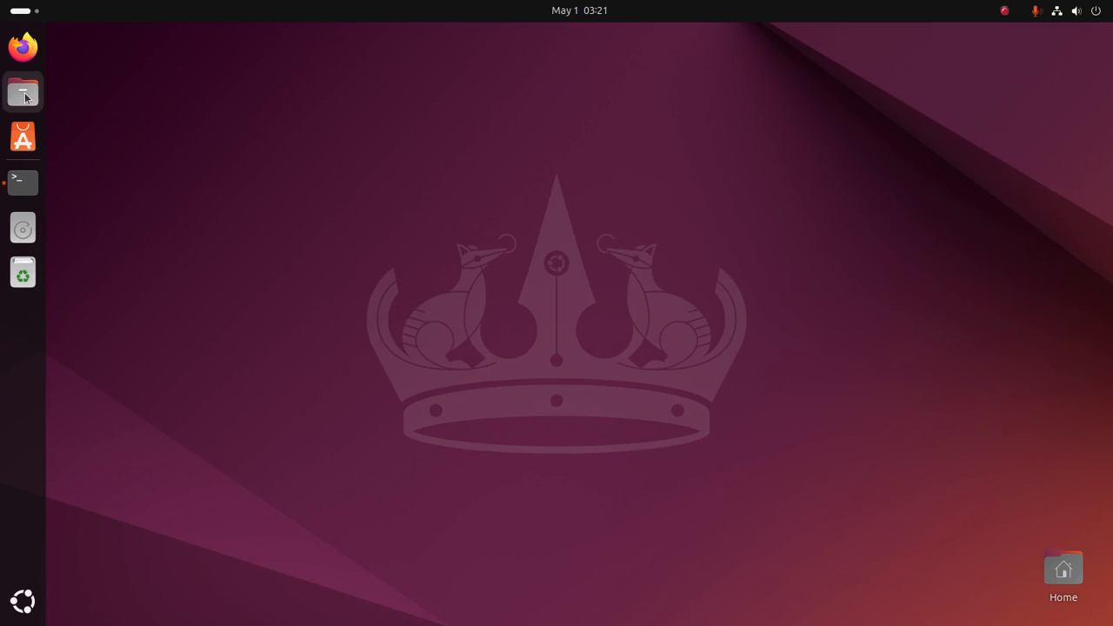
{"action": "left_click", "coordinate": [22, 90]}
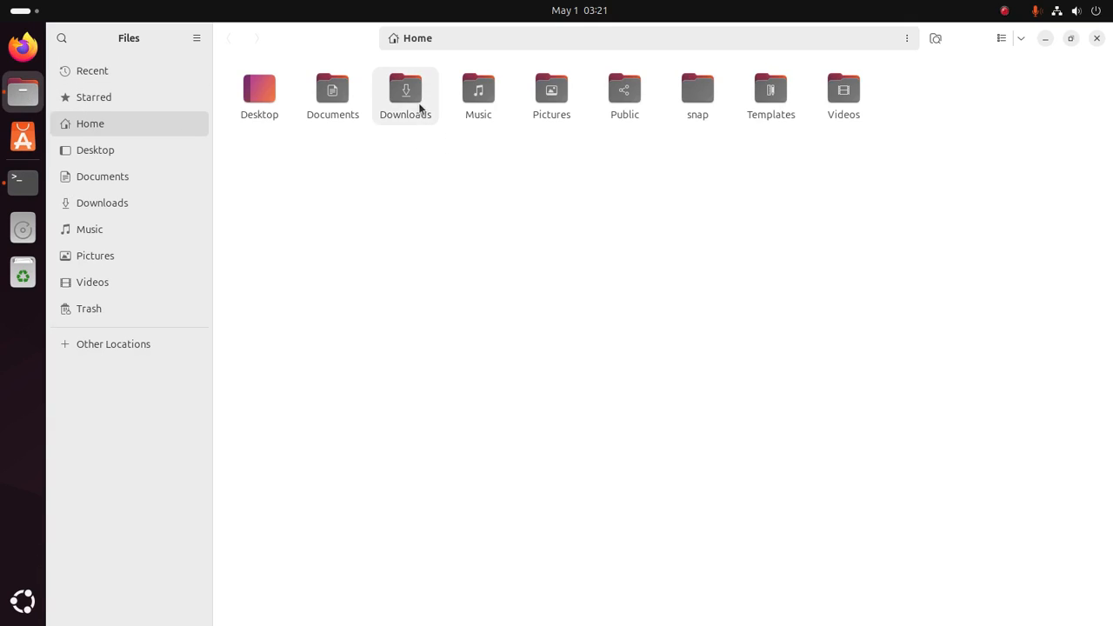
{"action": "double_click", "coordinate": [405, 88]}
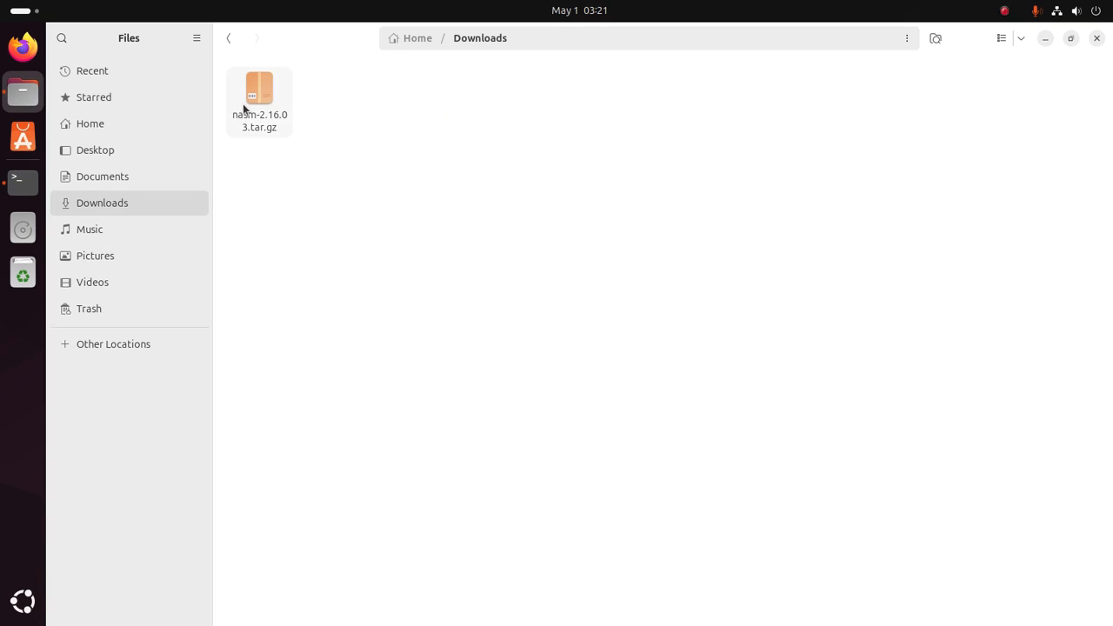
{"action": "left_click", "coordinate": [259, 90]}
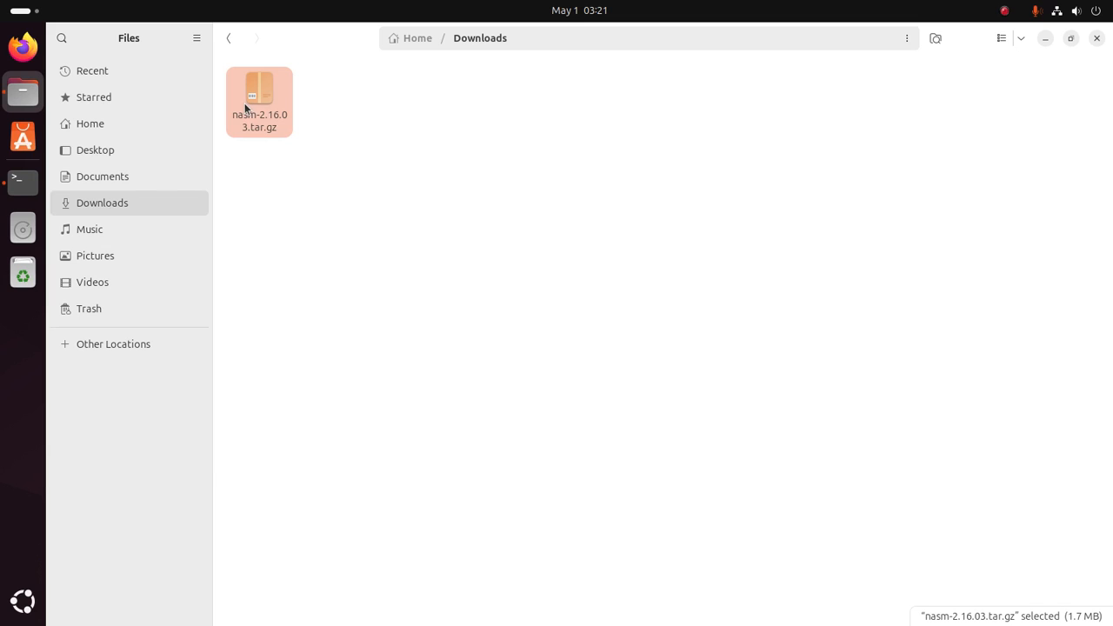
{"action": "right_click", "coordinate": [260, 101]}
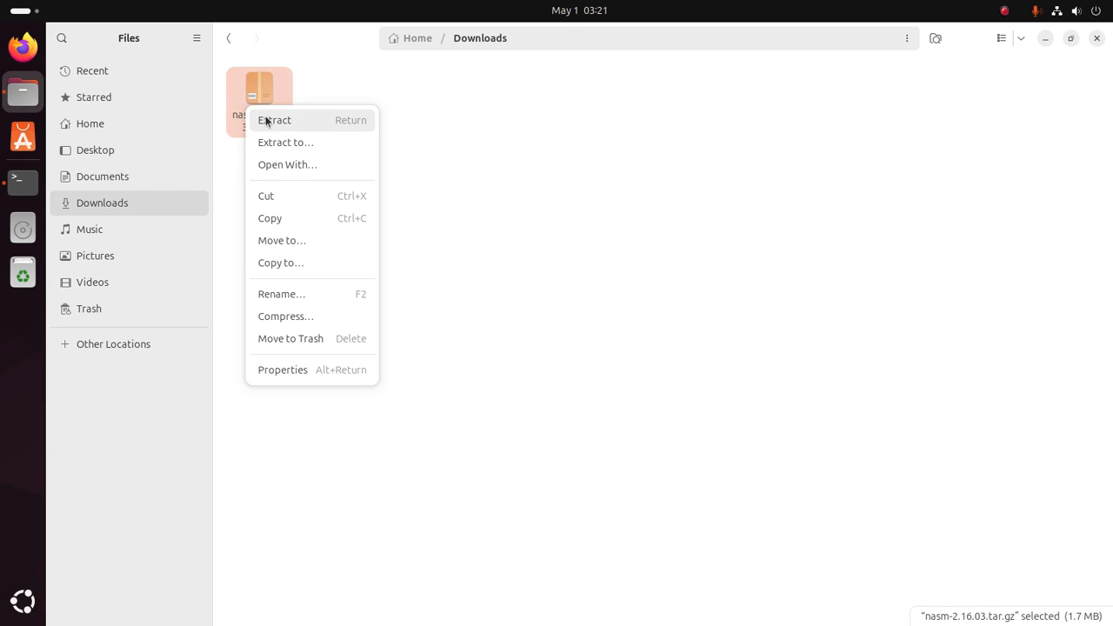
Enter the extracted nasm-2.16.03 source folder and bring up its folder actions.
{"action": "left_click", "coordinate": [275, 120]}
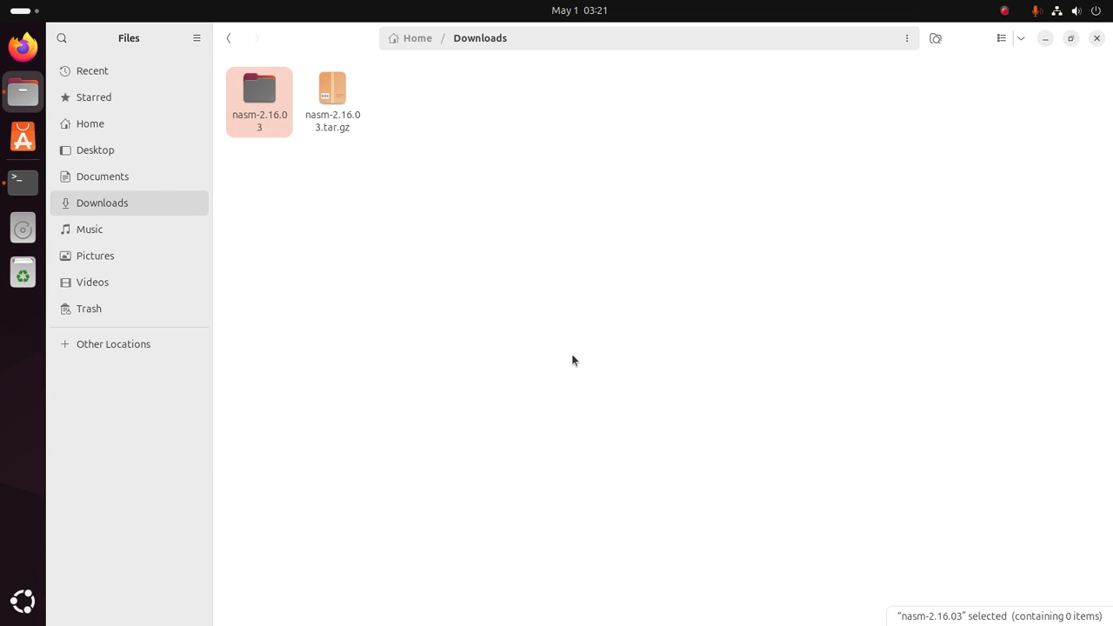
{"action": "left_click", "coordinate": [296, 250]}
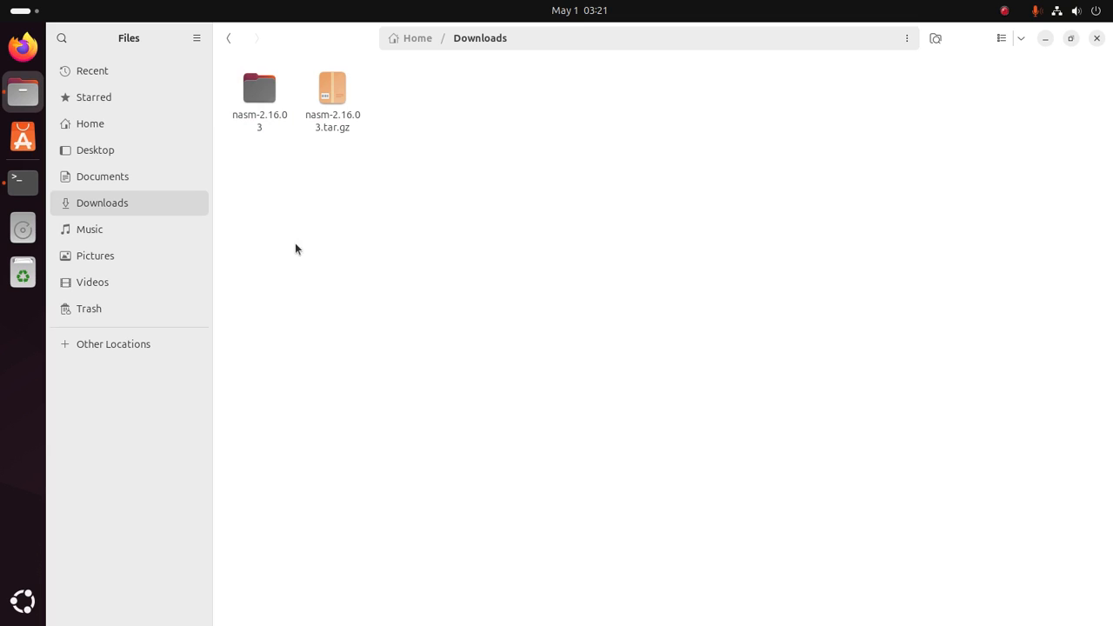
{"action": "left_click", "coordinate": [259, 91]}
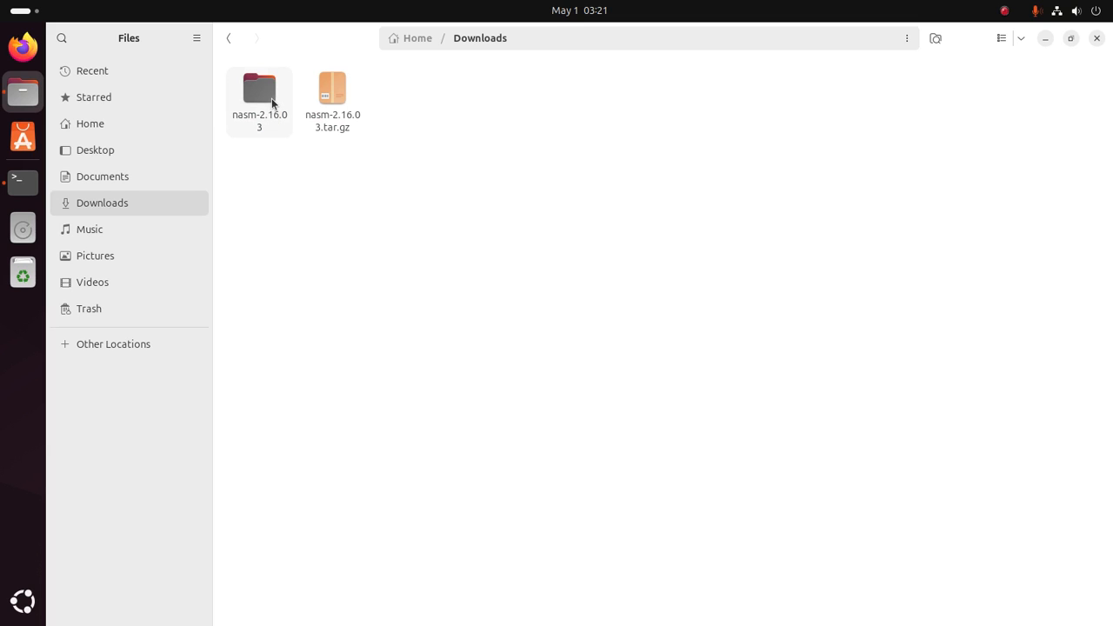
{"action": "double_click", "coordinate": [259, 96]}
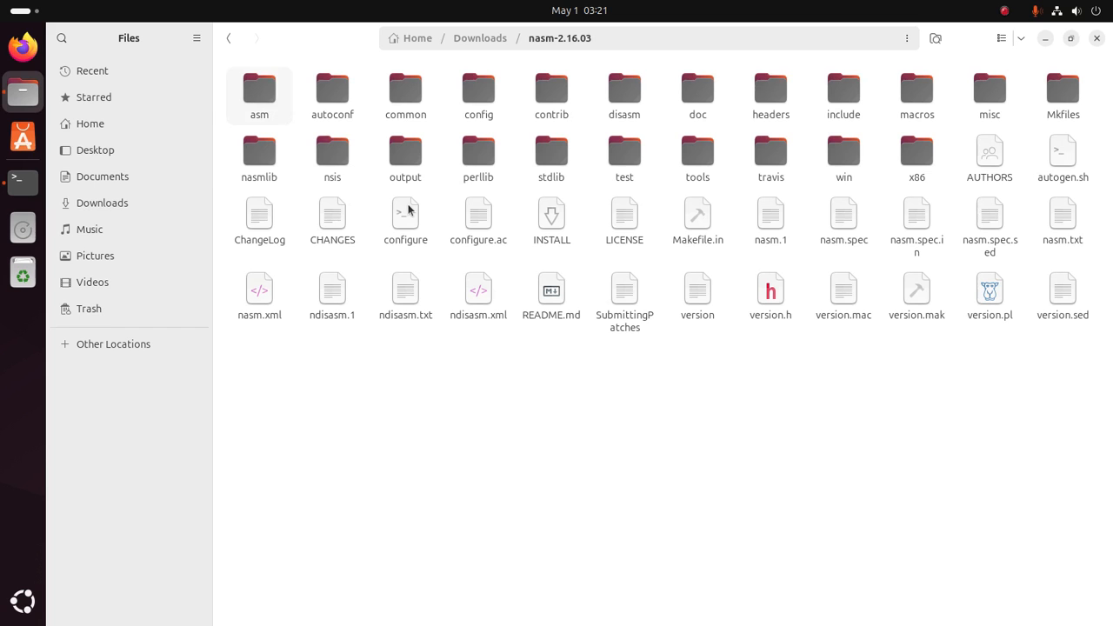
{"action": "mouse_move", "coordinate": [633, 452]}
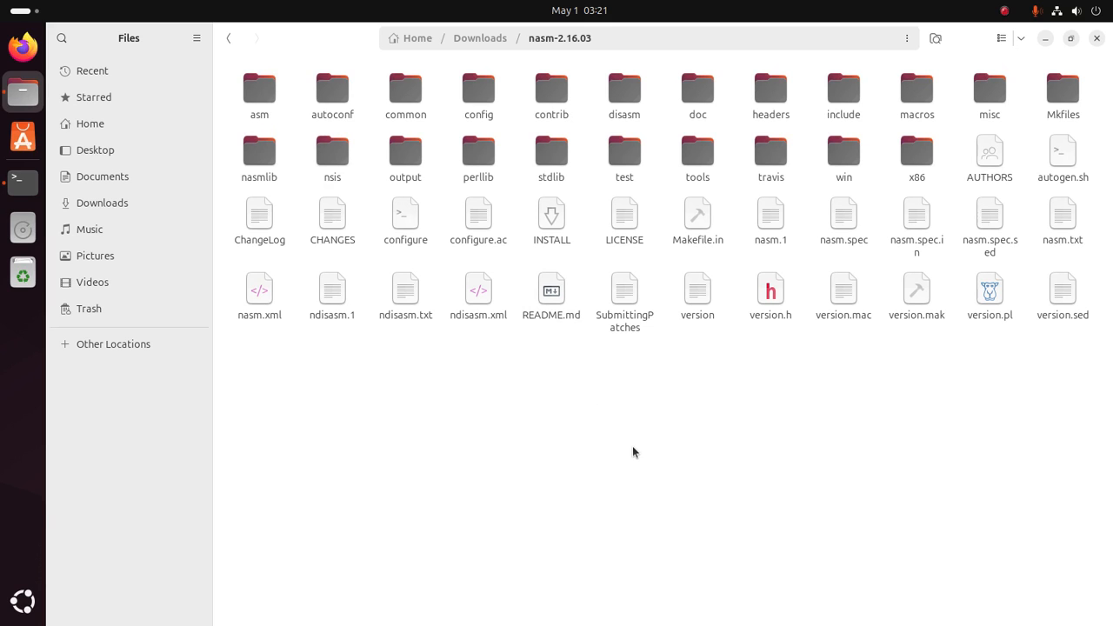
{"action": "right_click", "coordinate": [633, 453]}
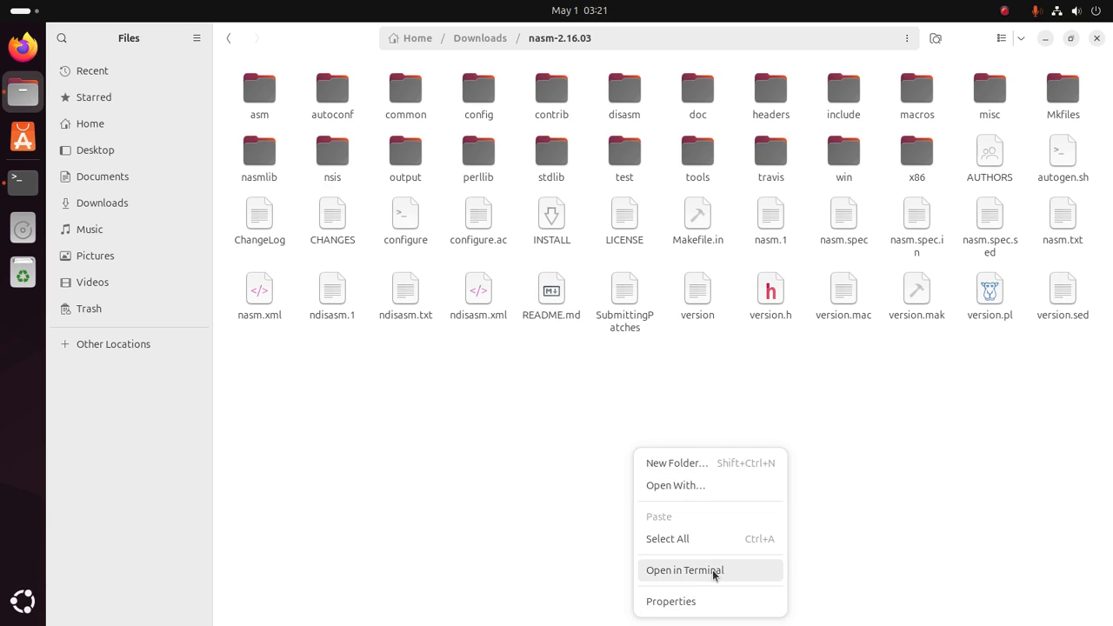
In a terminal inside nasm-2.16.03, list the sources and run ./configure, which finds no C compiler.
{"action": "left_click", "coordinate": [685, 570]}
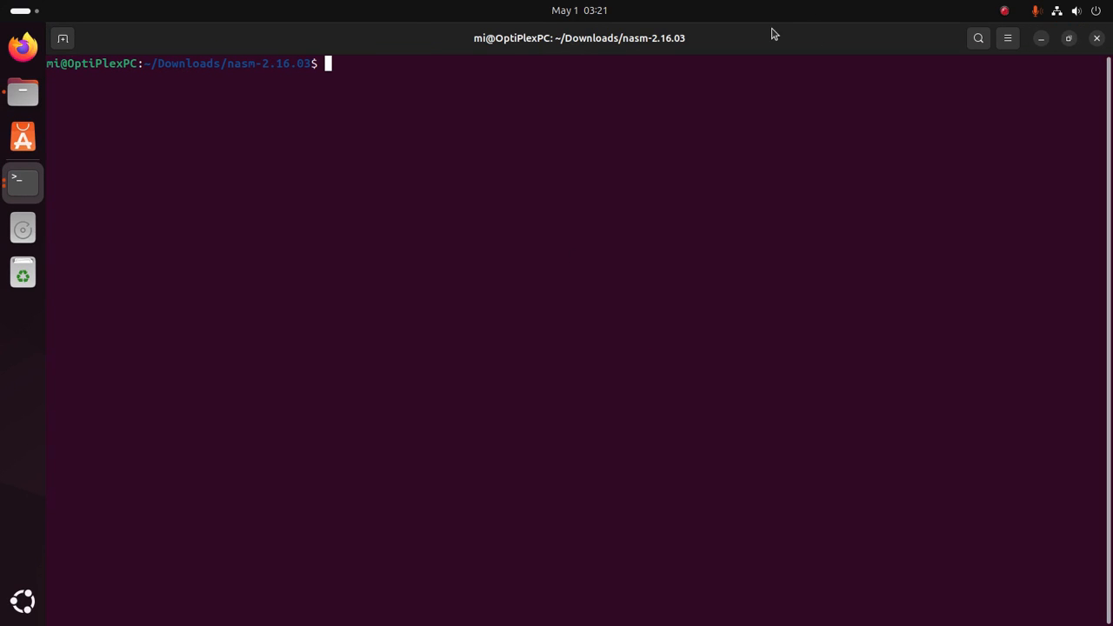
{"action": "double_click", "coordinate": [257, 63]}
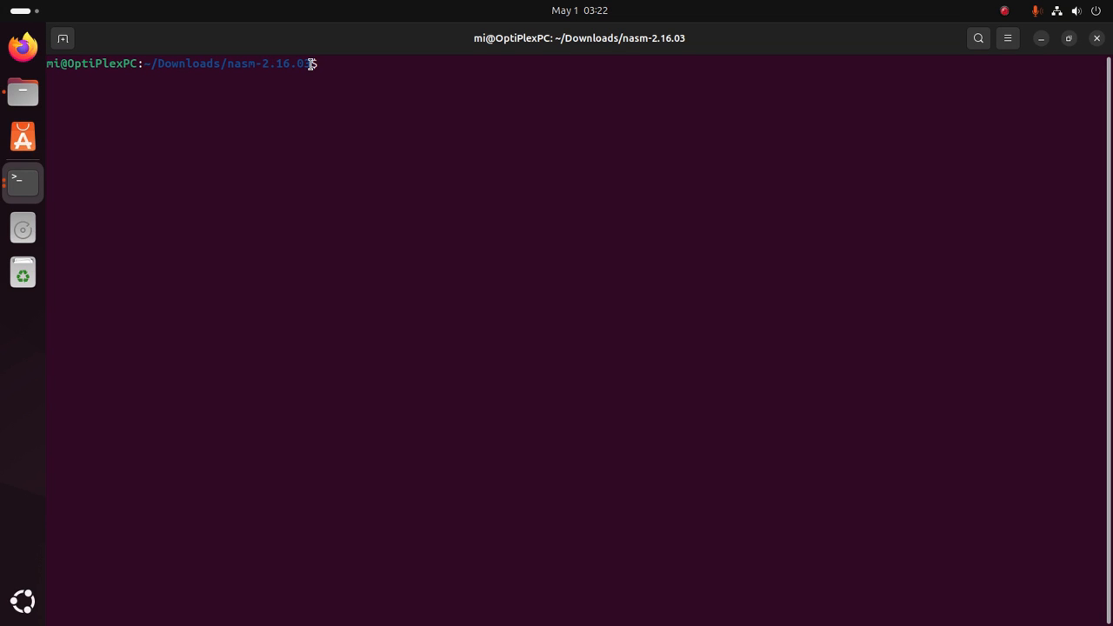
{"action": "mouse_move", "coordinate": [556, 190]}
{"action": "type", "text": "ls"}
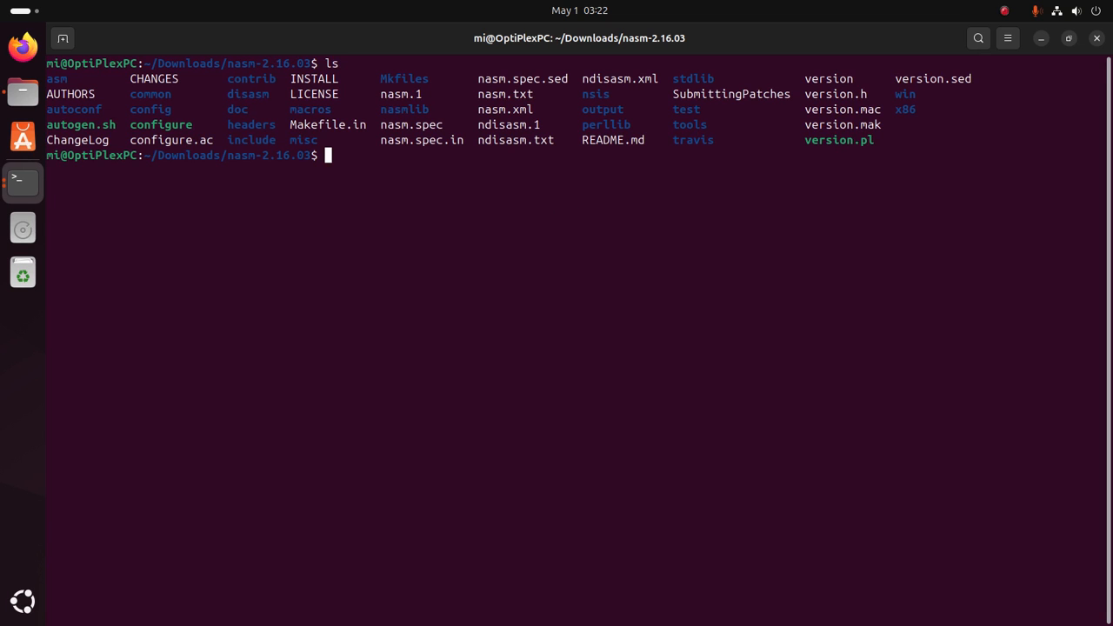
{"action": "double_click", "coordinate": [160, 125]}
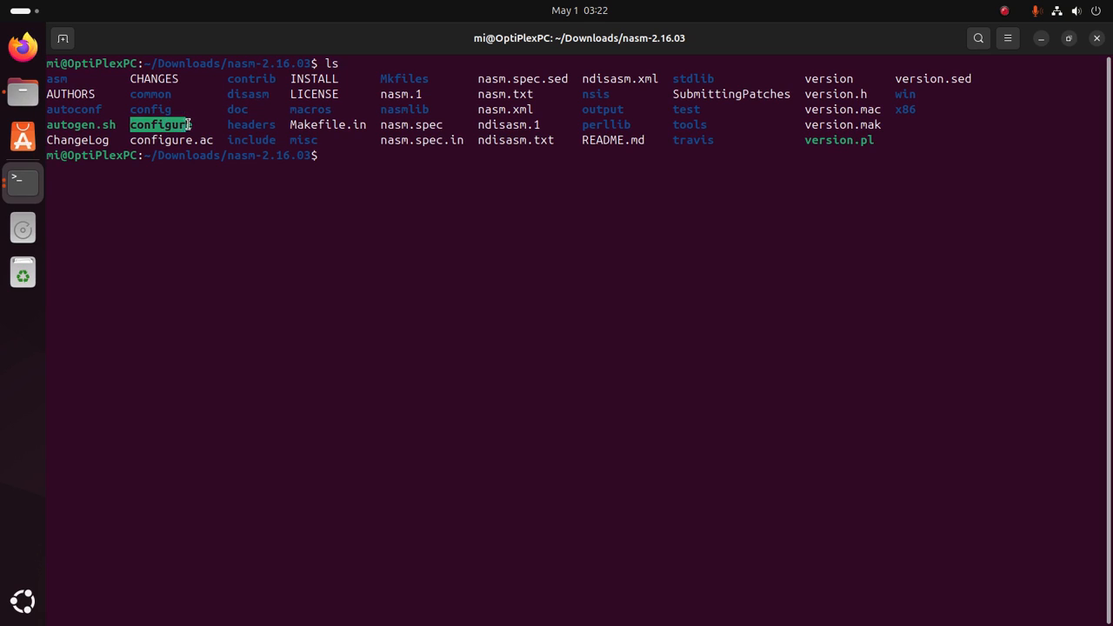
{"action": "type", "text": "./configure"}
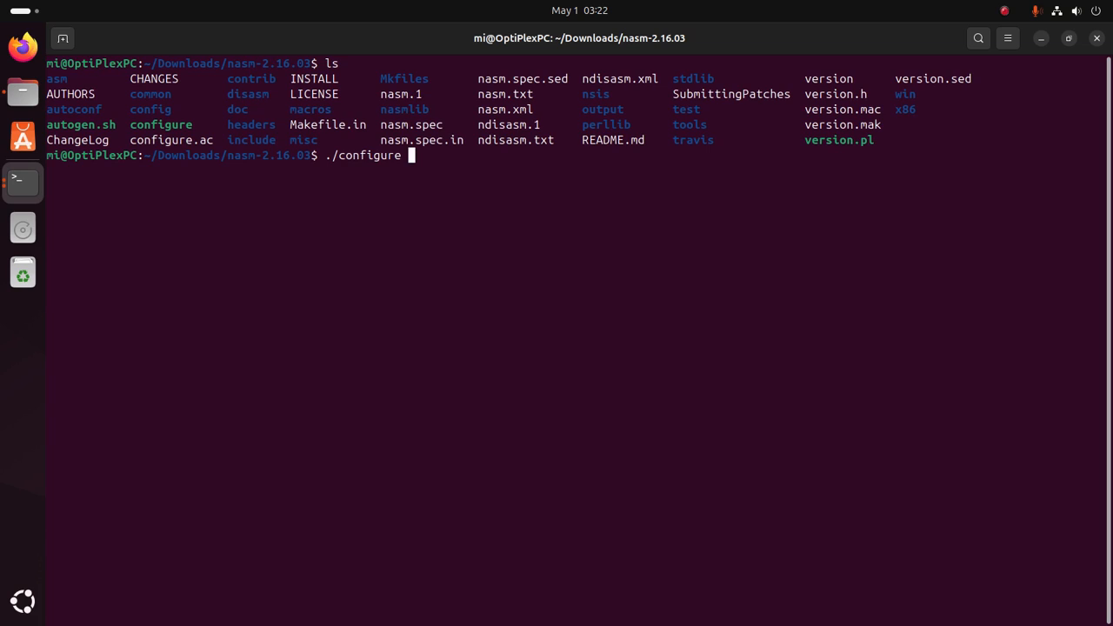
{"action": "key", "text": "Return"}
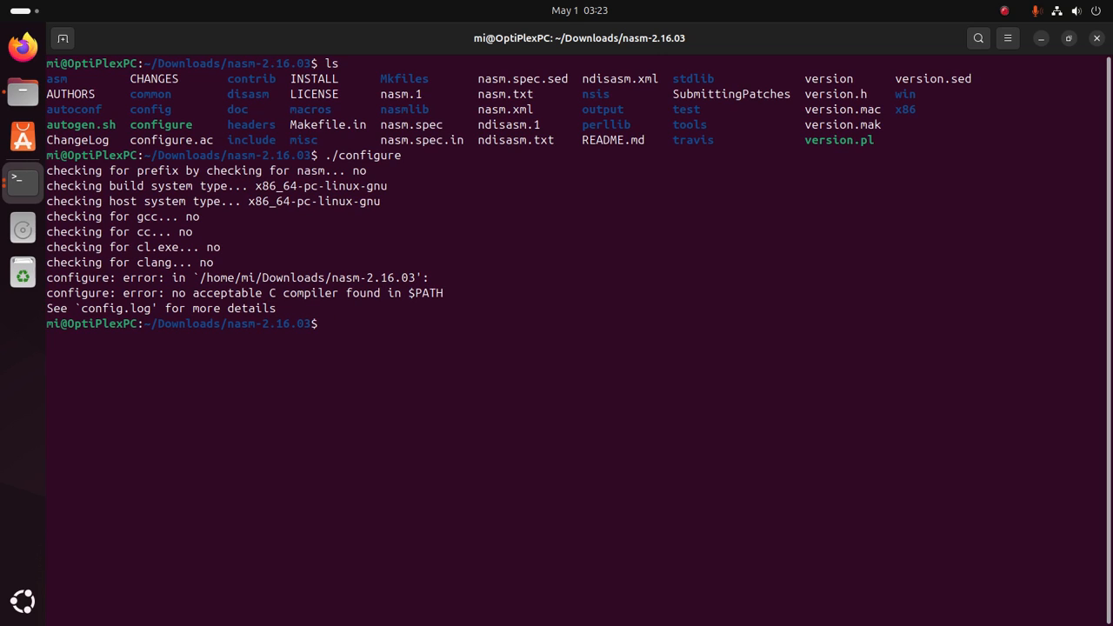
Run 'make --version', learning make is not installed.
{"action": "type", "text": "ma"}
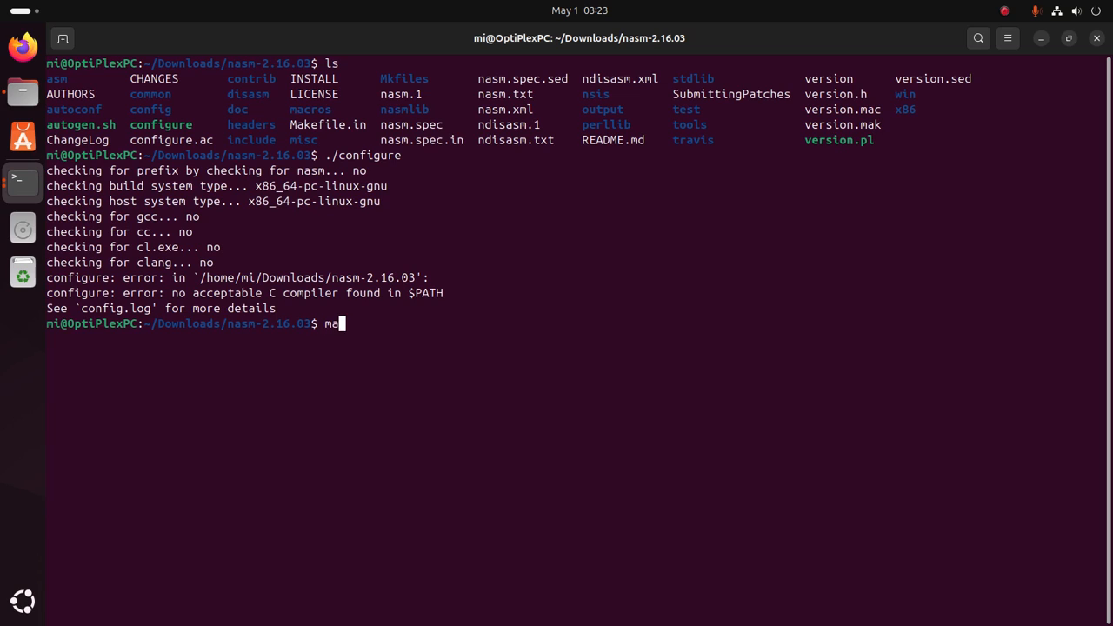
{"action": "type", "text": "ke --"}
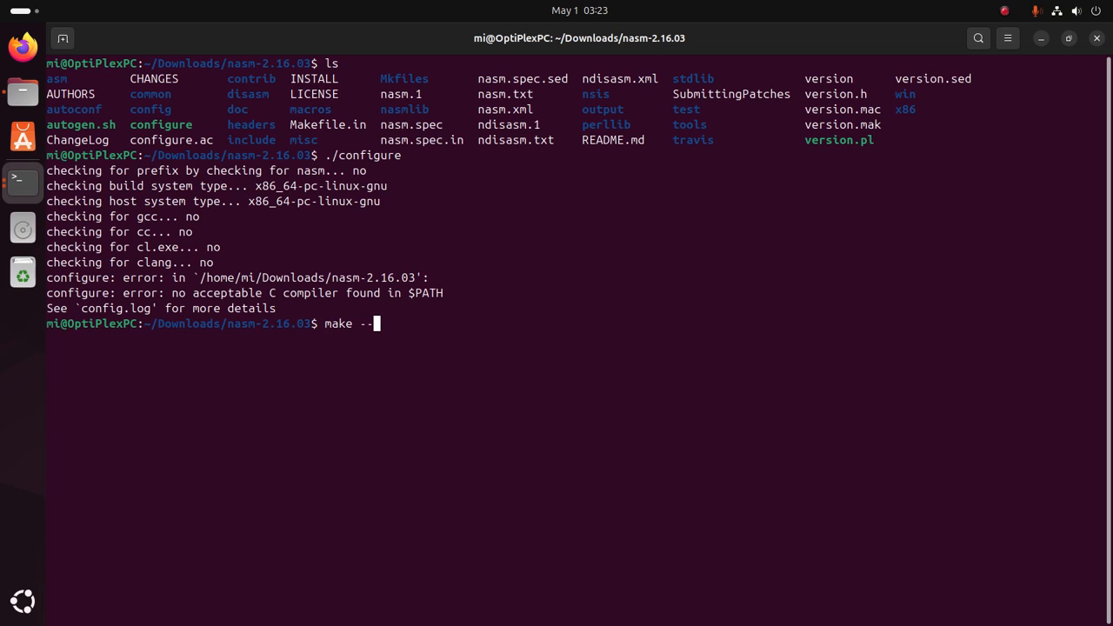
{"action": "type", "text": "vers"}
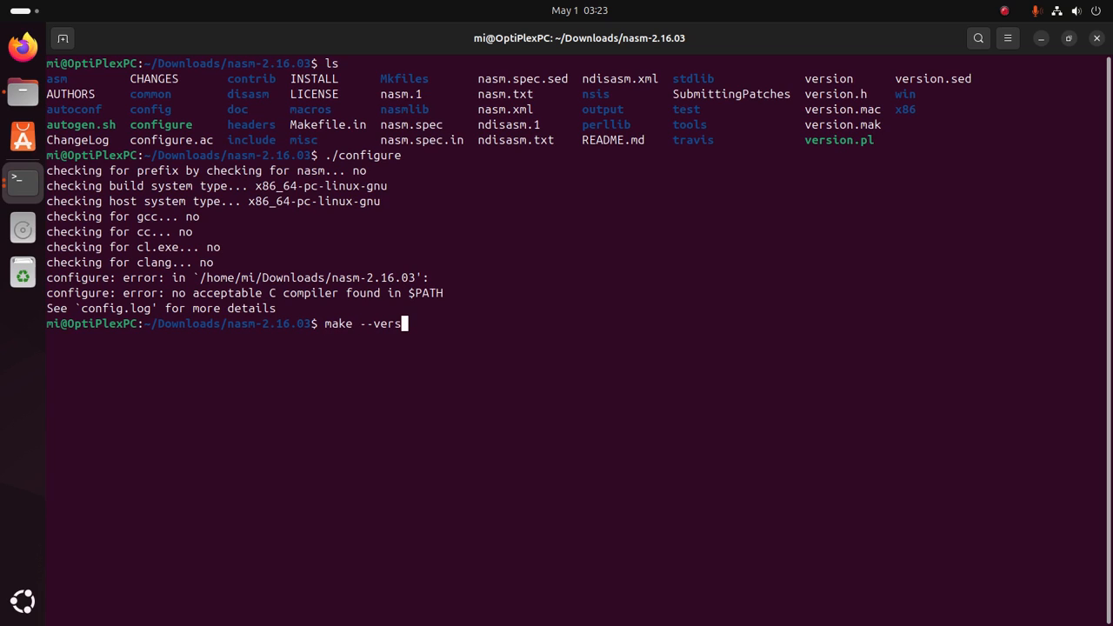
{"action": "key", "text": "Return"}
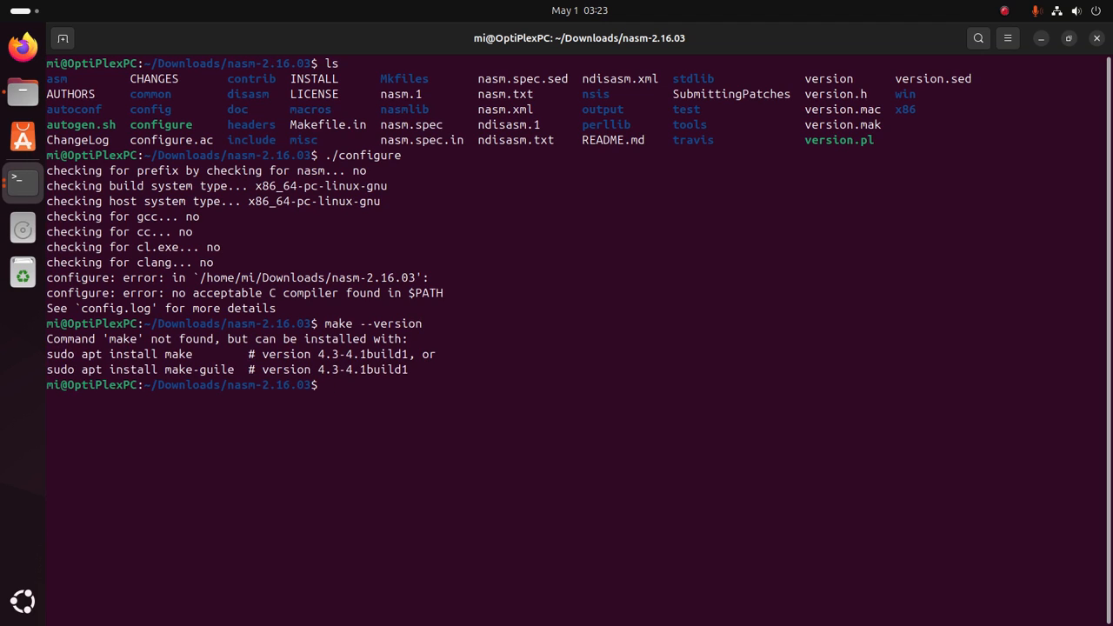
{"action": "mouse_move", "coordinate": [299, 353]}
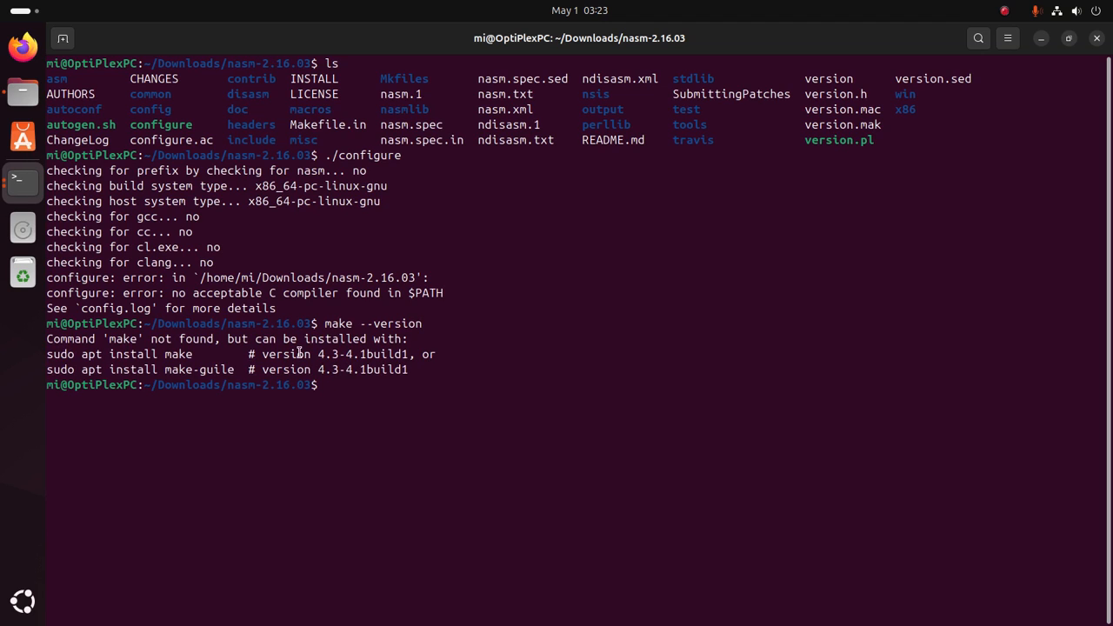
{"action": "mouse_move", "coordinate": [497, 345]}
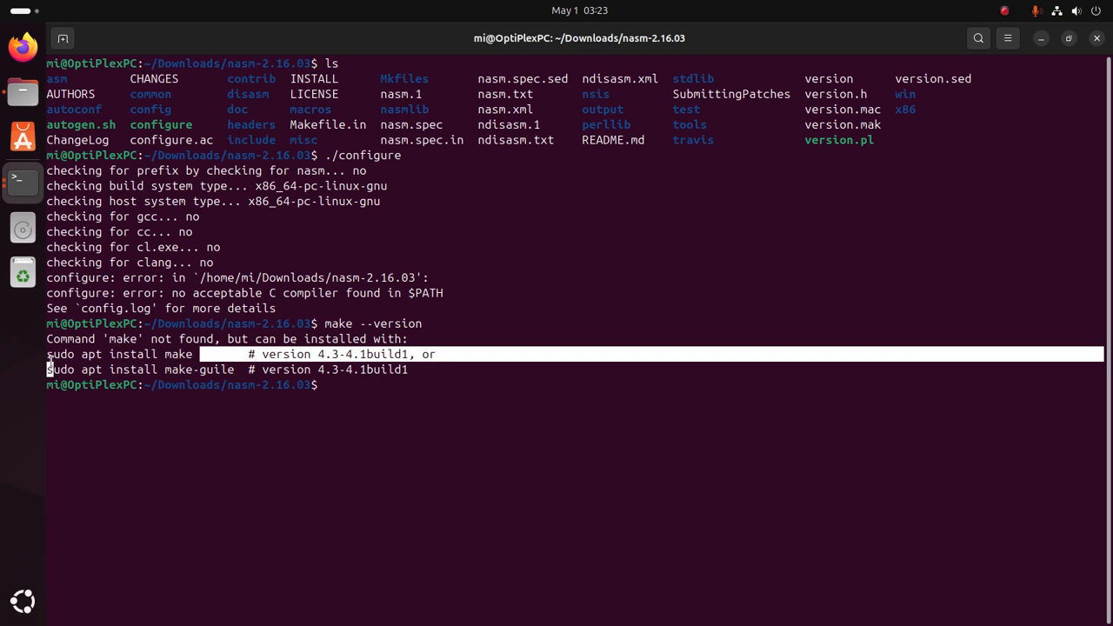
Copy the suggested 'sudo apt install make' command and run it at the prompt.
{"action": "right_click", "coordinate": [122, 369]}
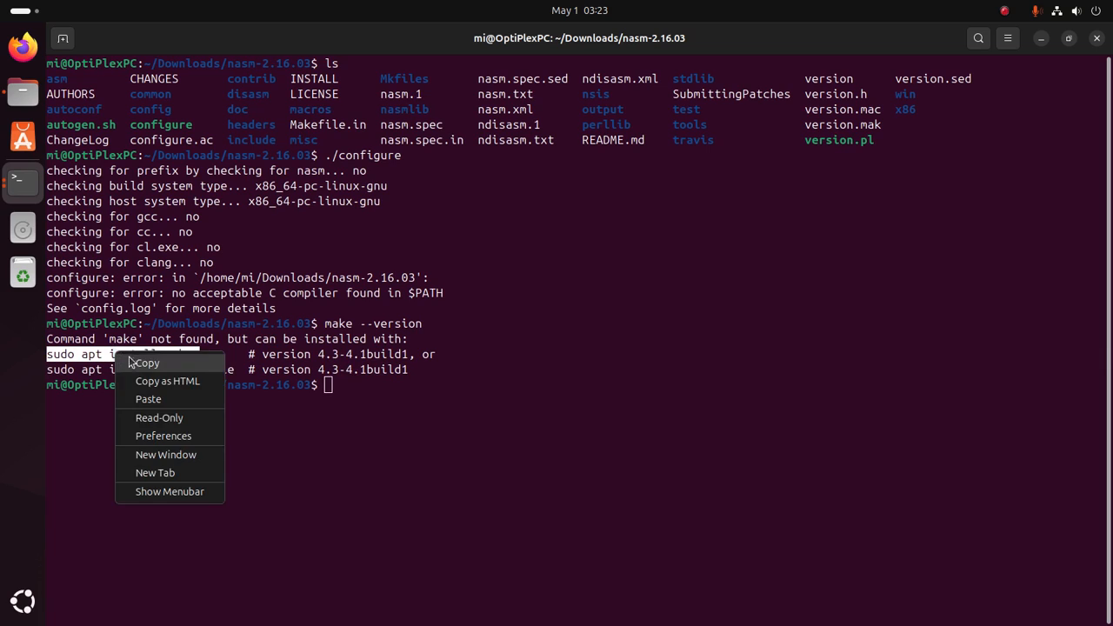
{"action": "left_click", "coordinate": [147, 398]}
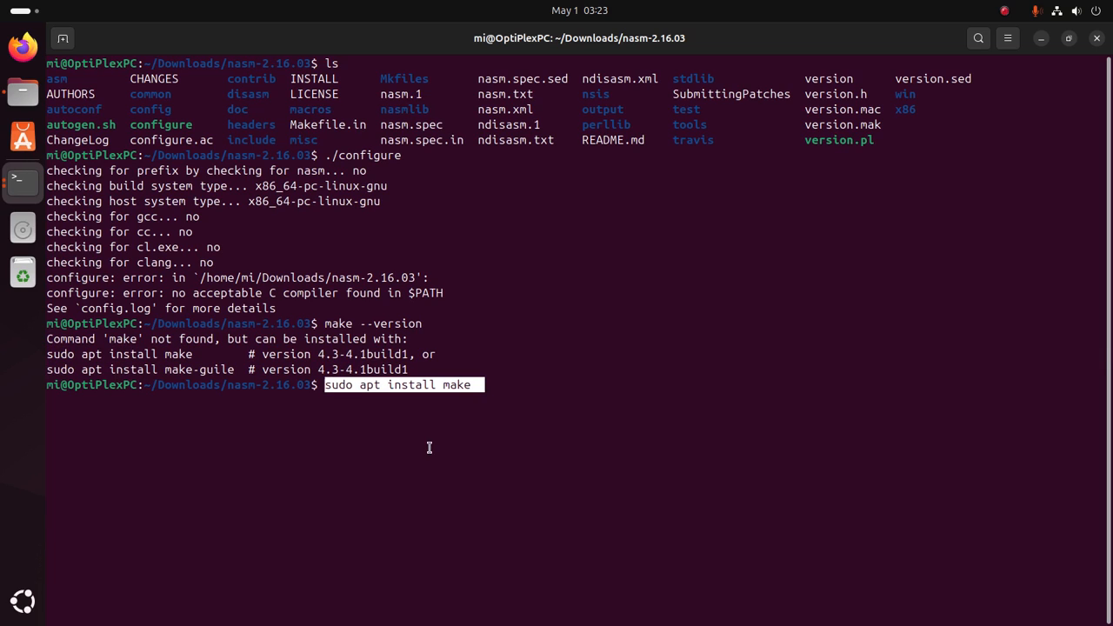
{"action": "key", "text": "Return"}
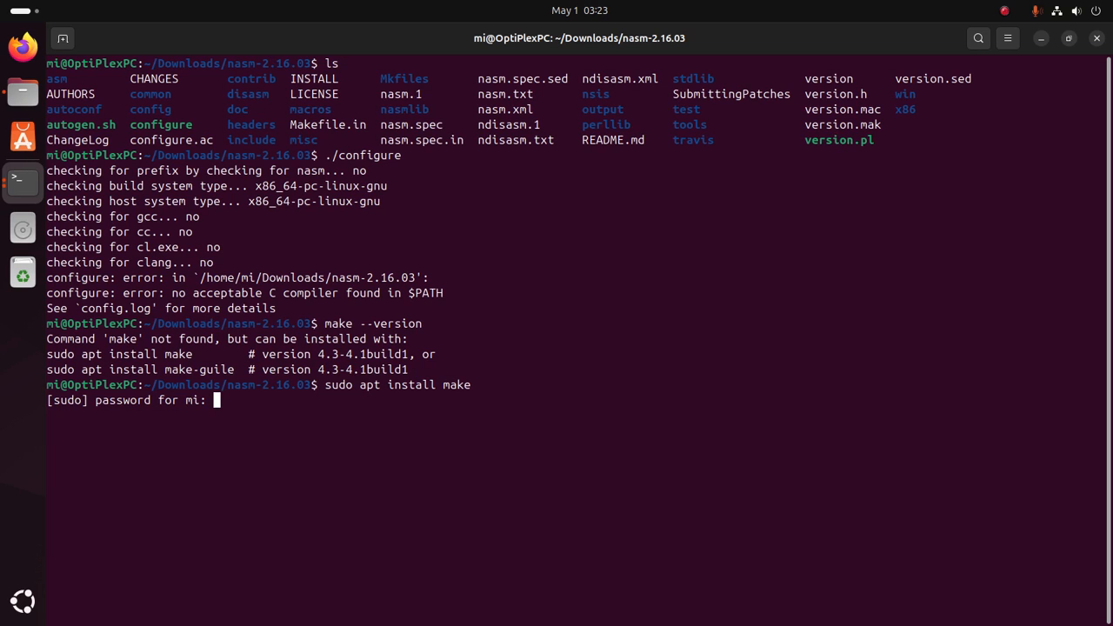
Submit the password to install make, then retry make and make clean without a makefile.
{"action": "key", "text": "Return"}
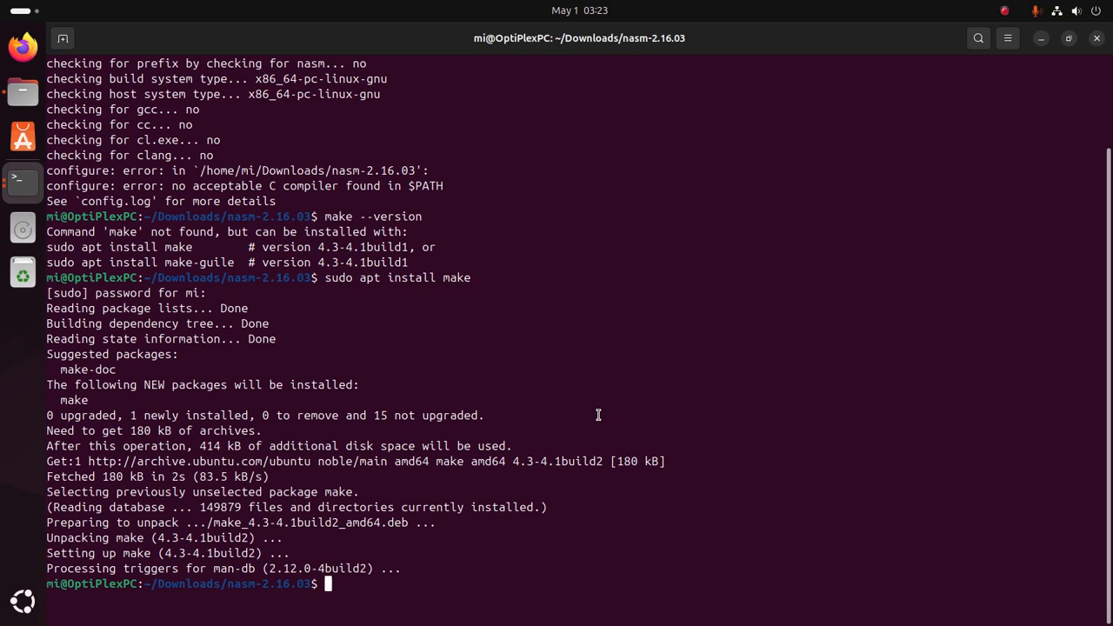
{"action": "type", "text": "make"}
{"action": "type", "text": "./configure"}
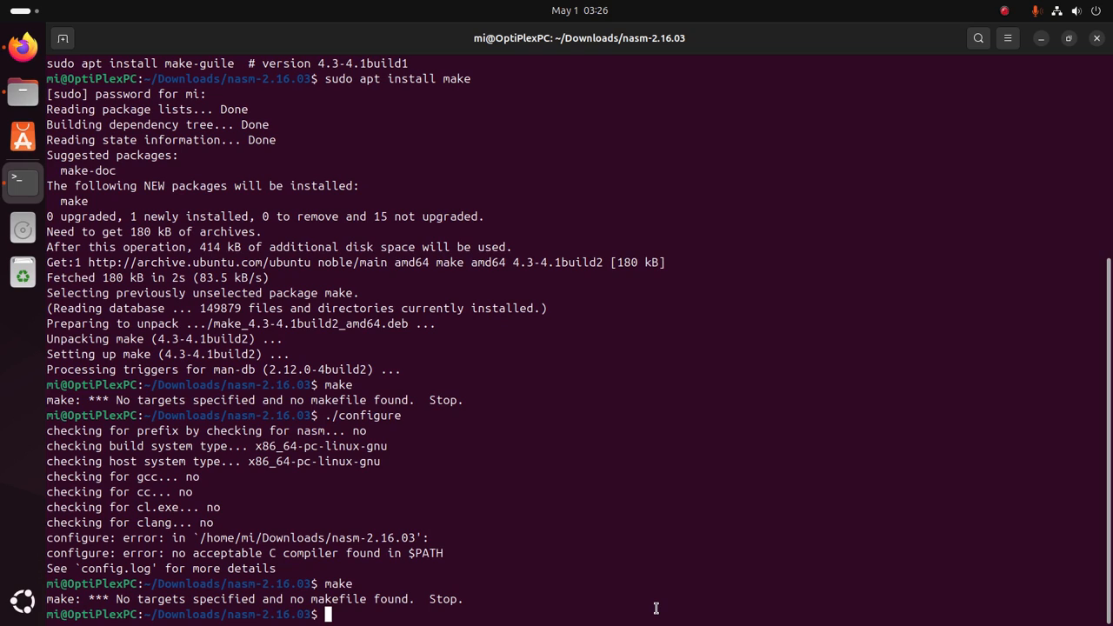
{"action": "type", "text": "make"}
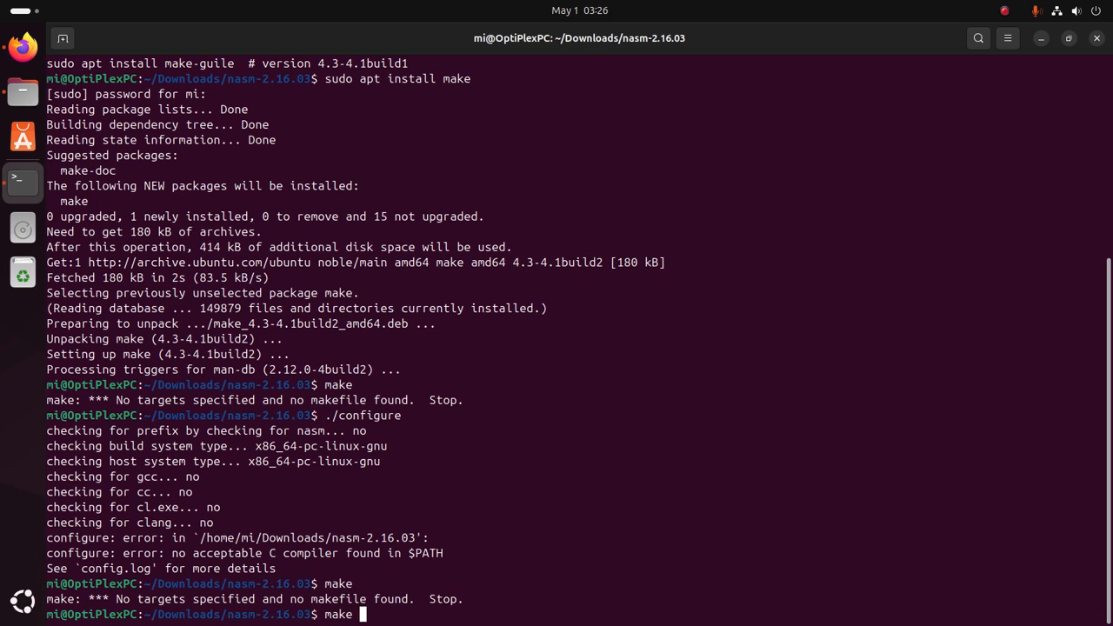
{"action": "type", "text": "clean"}
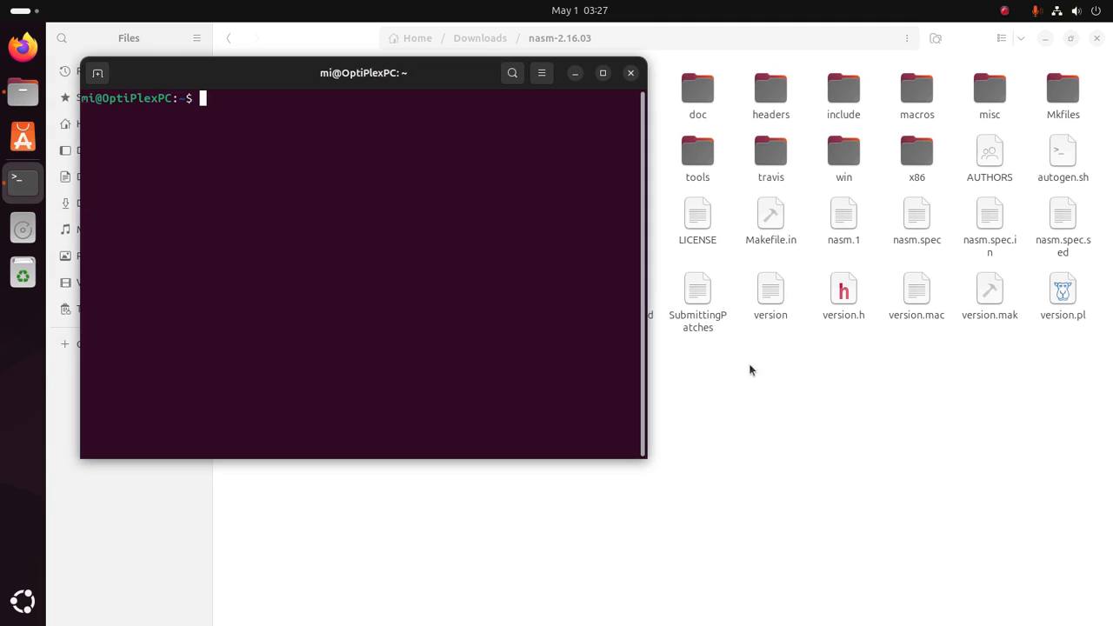
Change into Downloads/nasm-2.16.03/ and list its source files.
{"action": "left_click", "coordinate": [602, 73]}
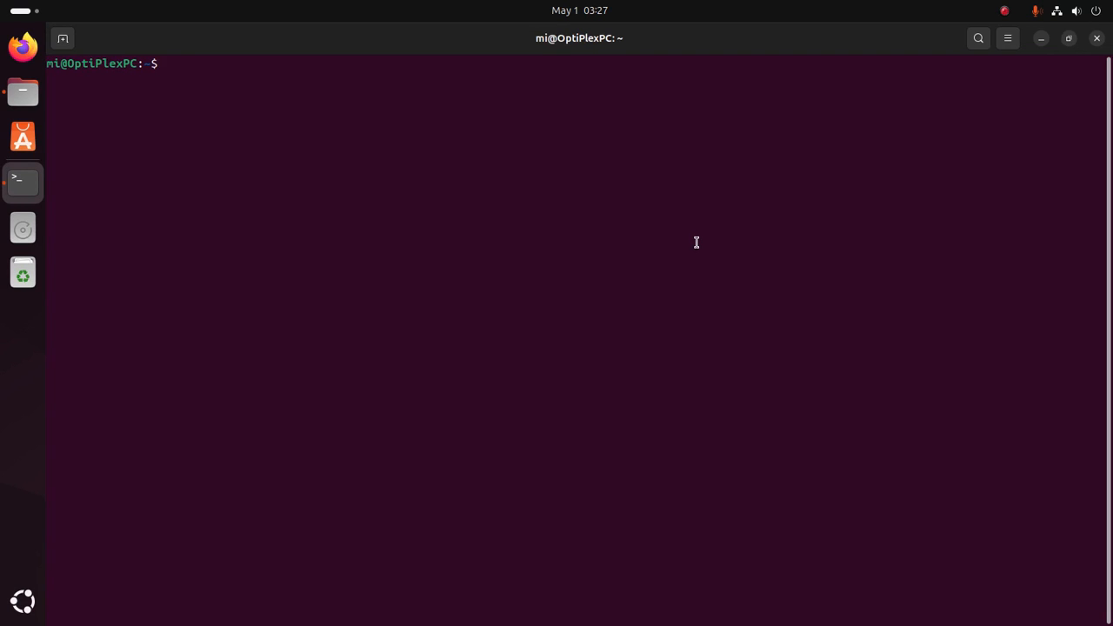
{"action": "type", "text": "cd"}
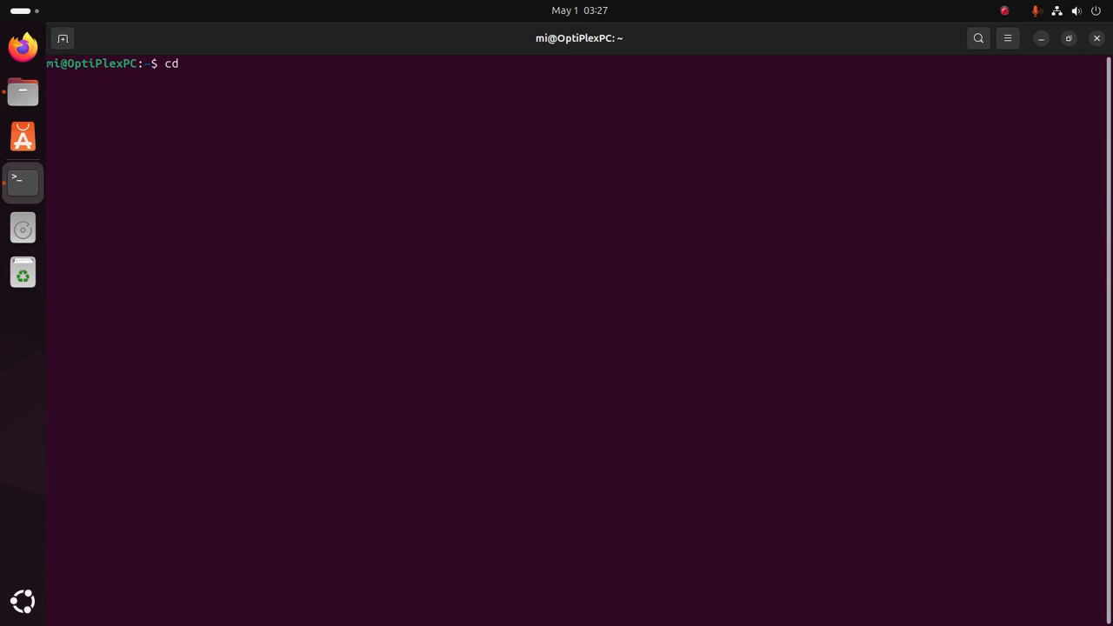
{"action": "type", "text": "Do"}
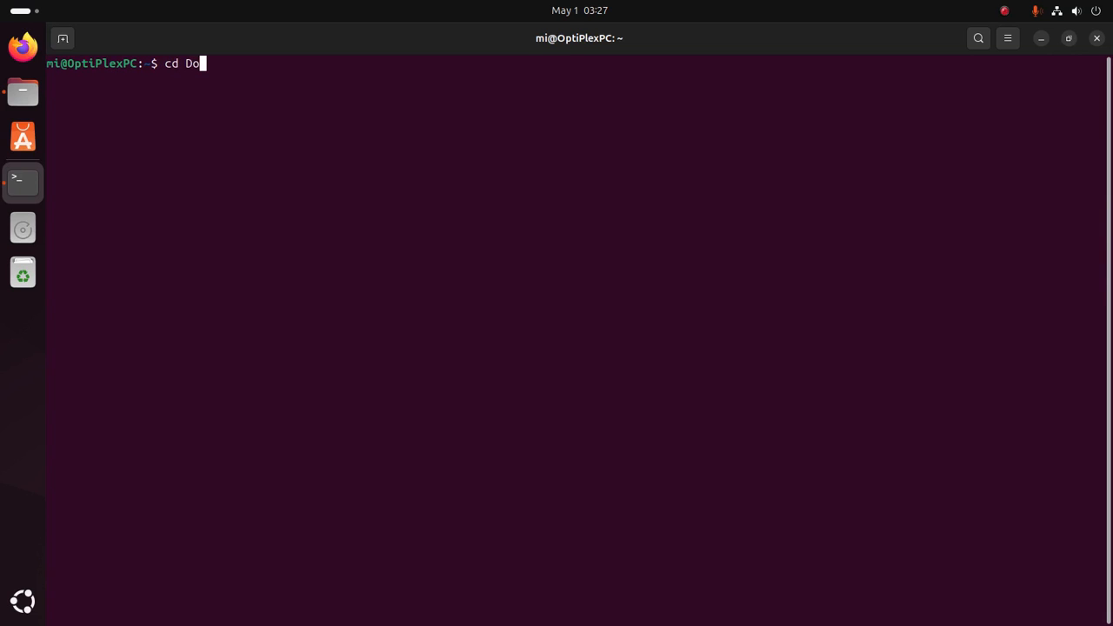
{"action": "key", "text": "Tab"}
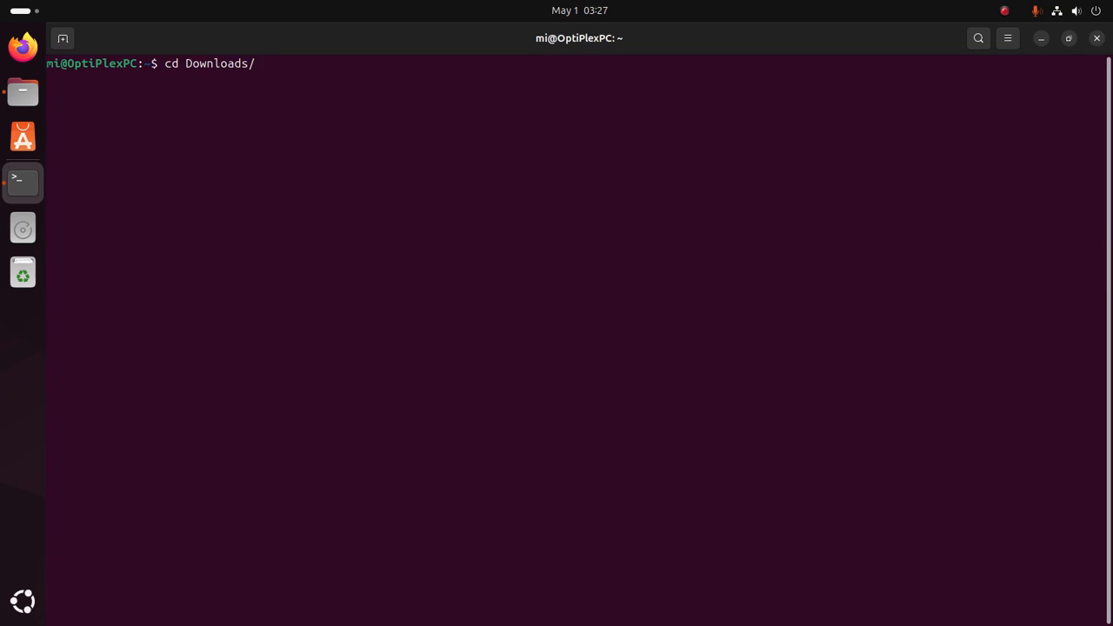
{"action": "type", "text": "nasm-2.16.03/"}
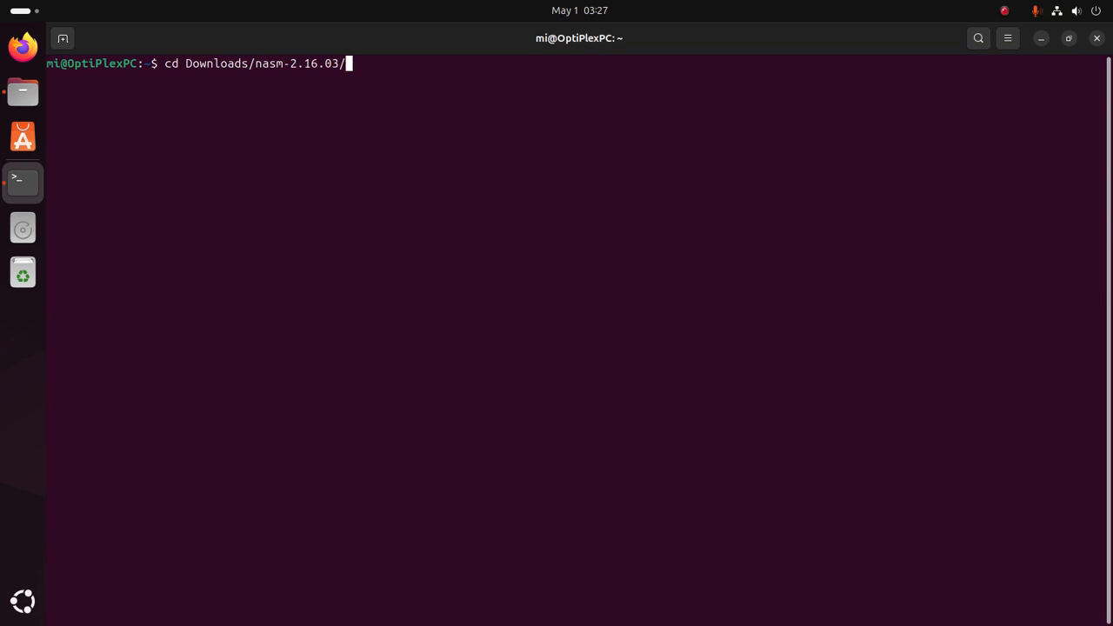
{"action": "key", "text": "Return"}
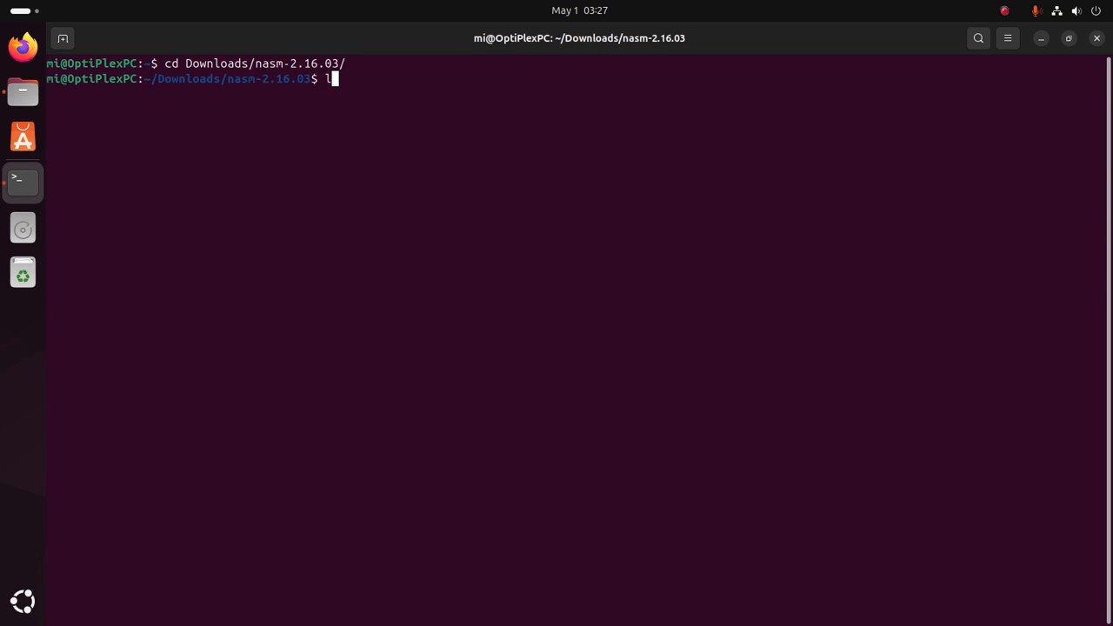
{"action": "key", "text": "Return"}
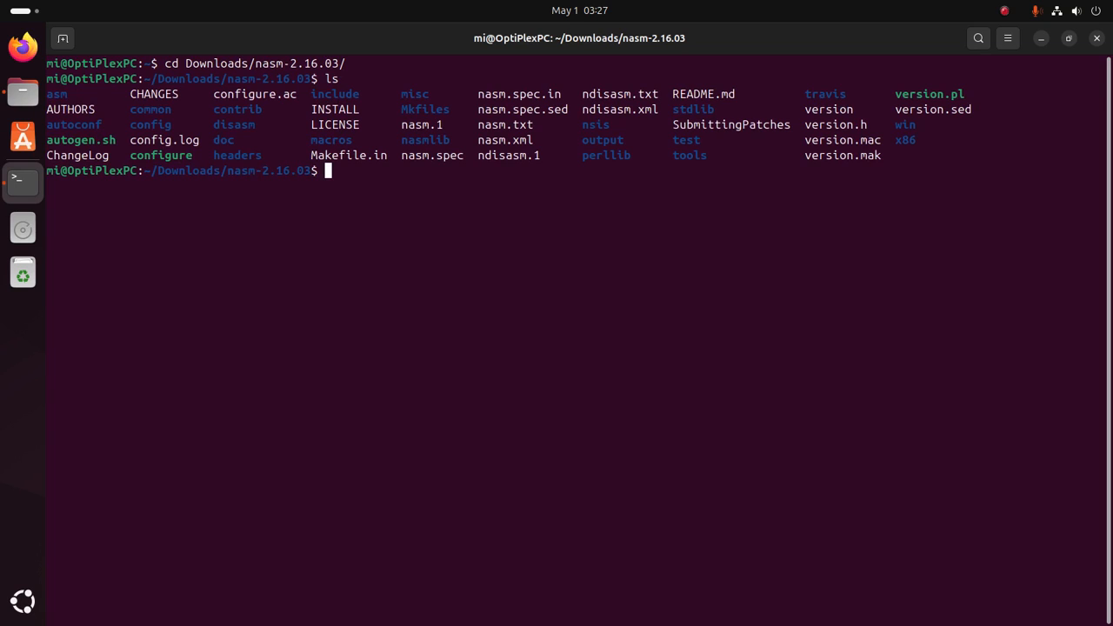
Run ./configure again, still reporting no acceptable C compiler in PATH.
{"action": "type", "text": "./"}
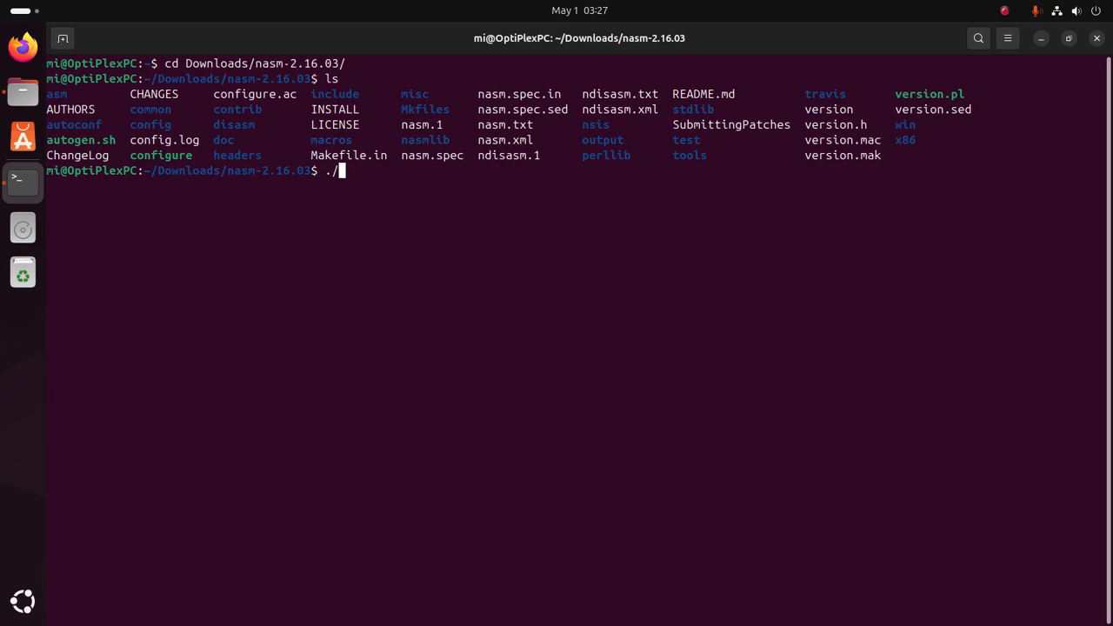
{"action": "type", "text": "configure"}
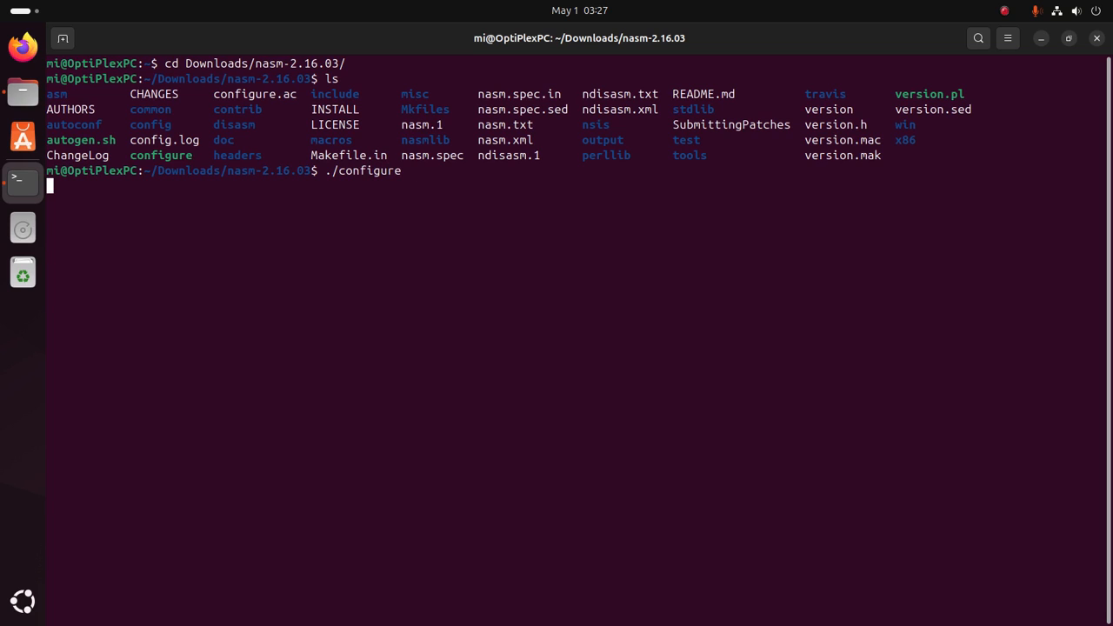
{"action": "key", "text": "Return"}
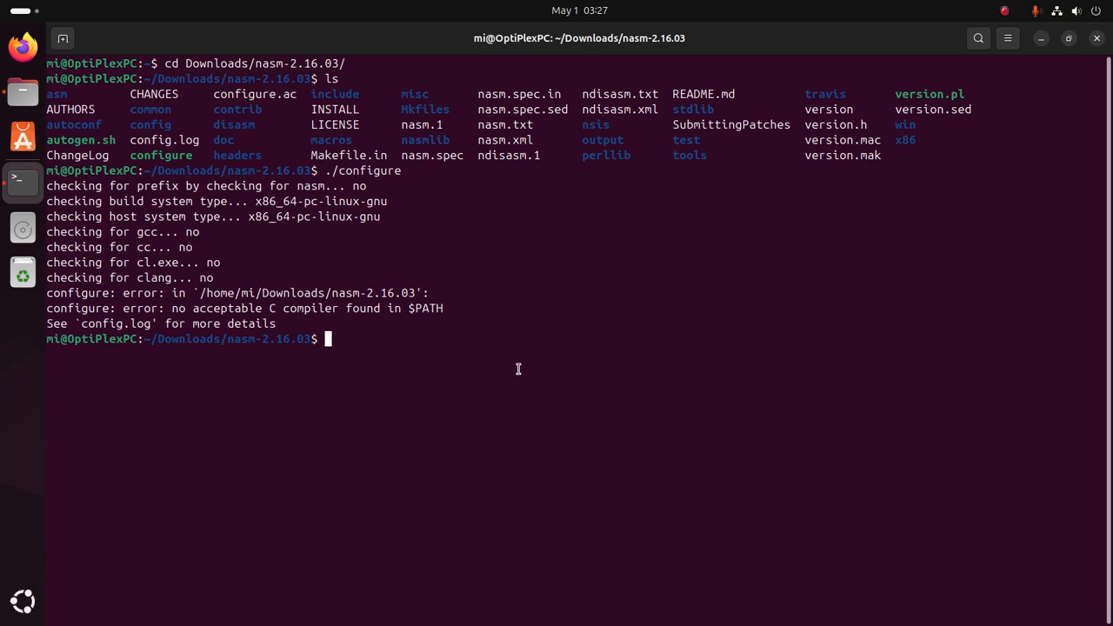
{"action": "mouse_move", "coordinate": [417, 292]}
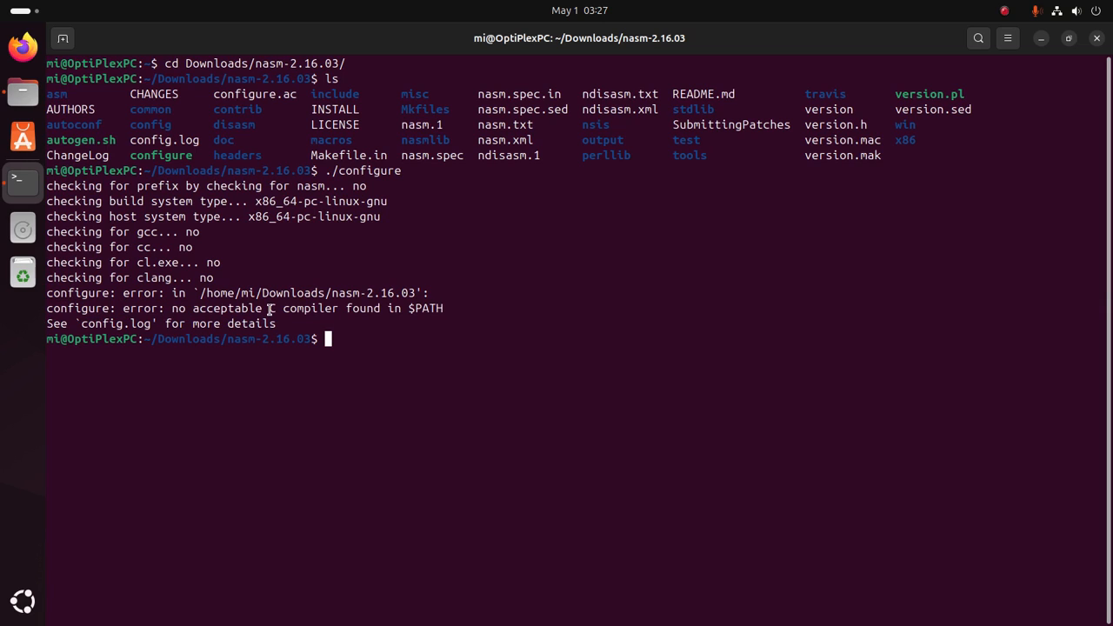
{"action": "mouse_move", "coordinate": [372, 332]}
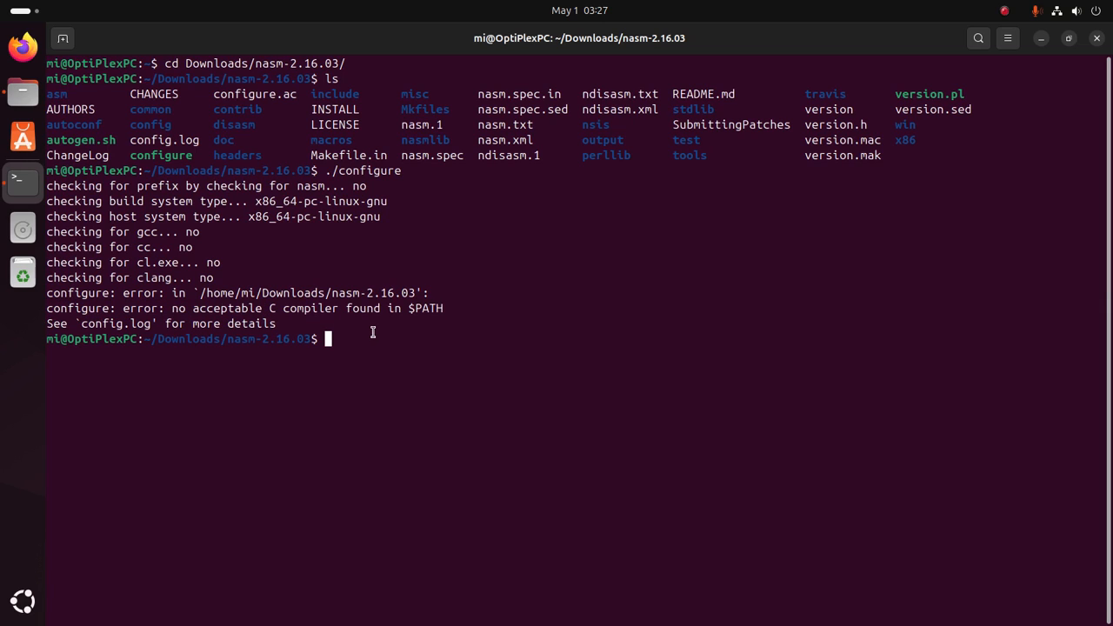
Start 'sudo apt install gcc' to get the missing C compiler.
{"action": "type", "text": "sud"}
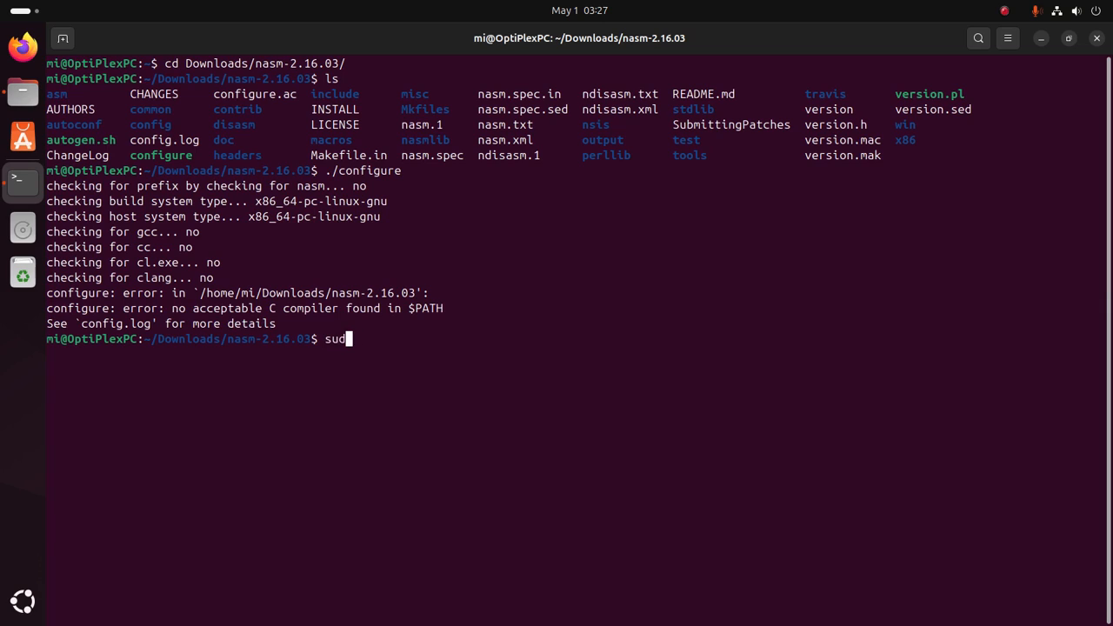
{"action": "type", "text": "o apt i"}
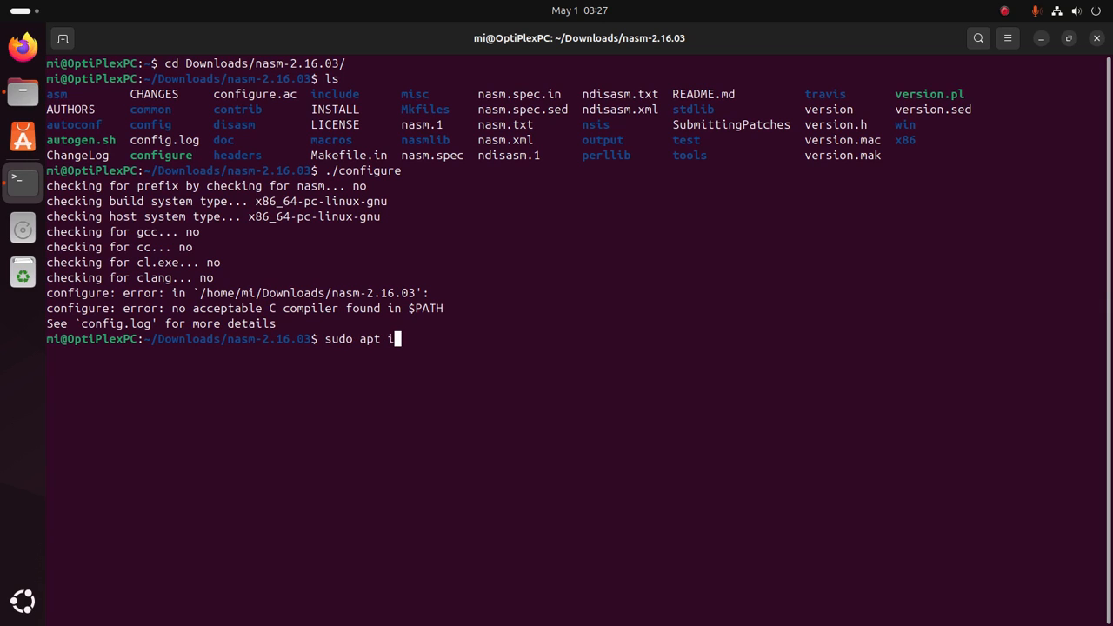
{"action": "type", "text": "nstall"}
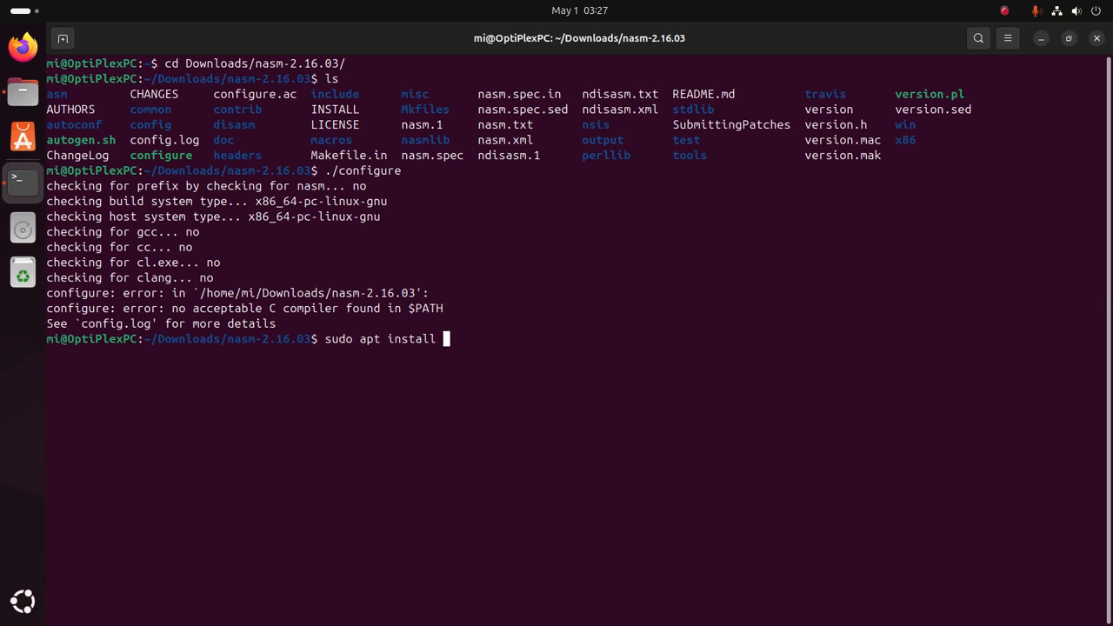
{"action": "type", "text": "gcc"}
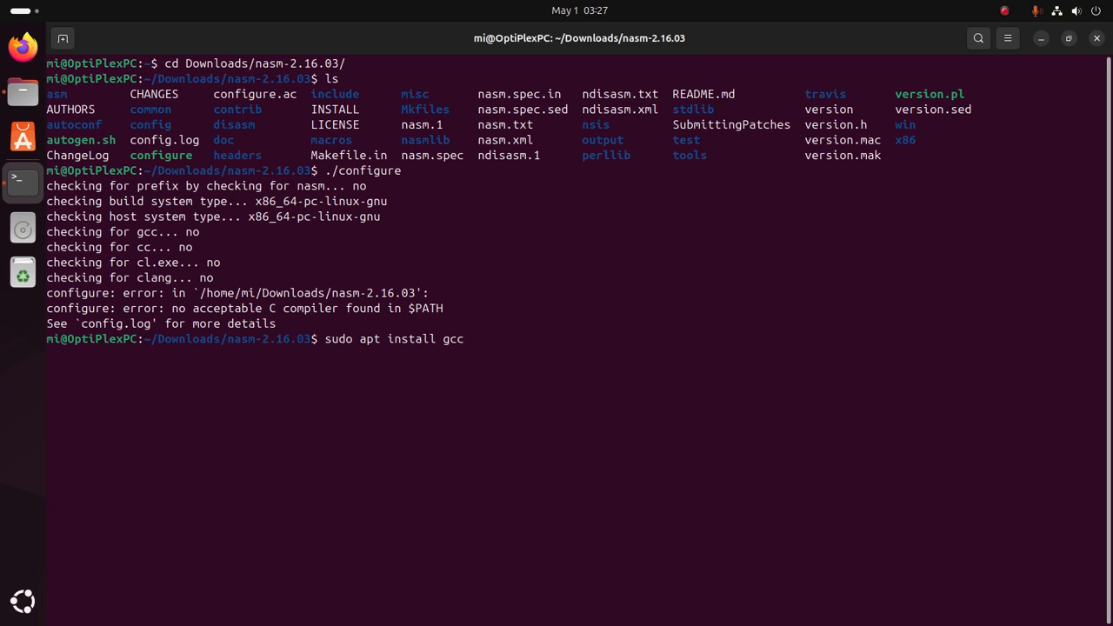
{"action": "mouse_move", "coordinate": [466, 338]}
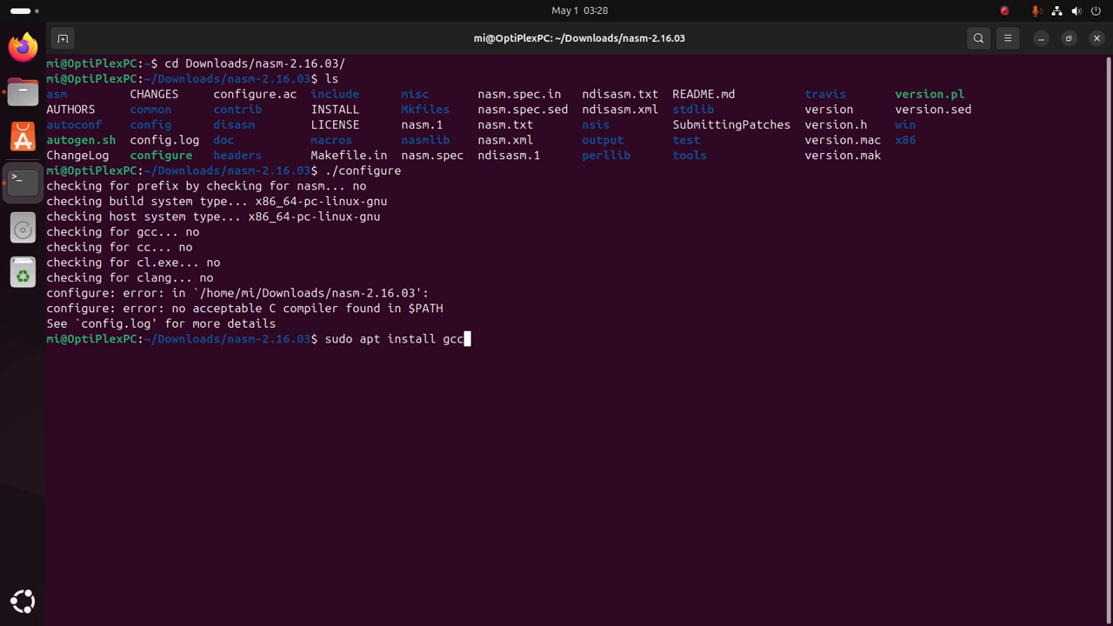
{"action": "key", "text": "Return"}
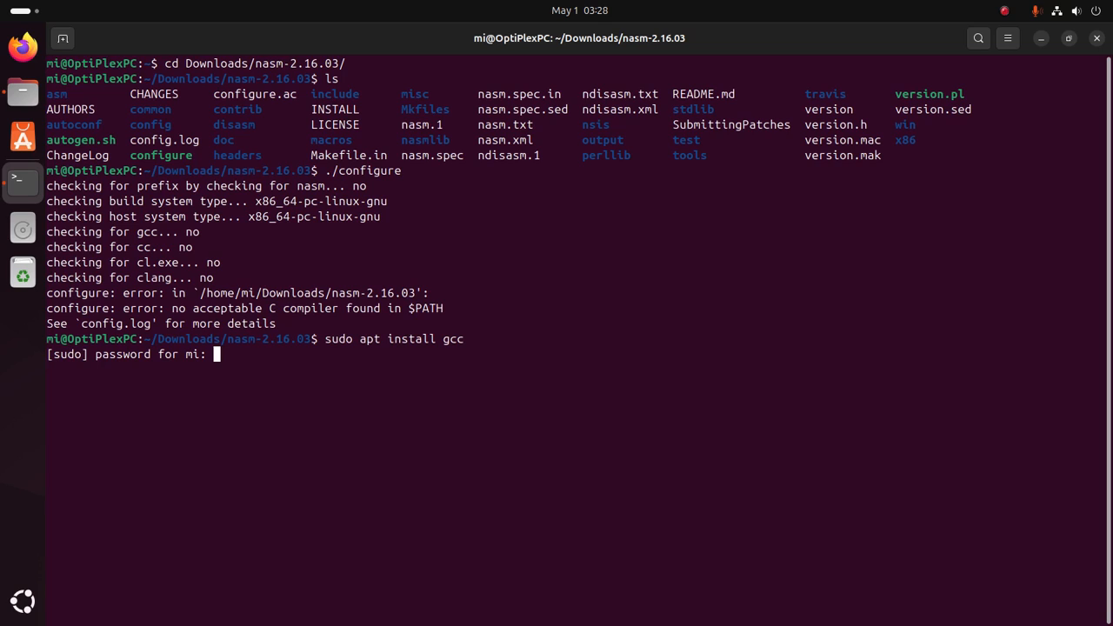
Submit the administrator password, retrying once, and confirm installing gcc with dependencies.
{"action": "key", "text": "Return"}
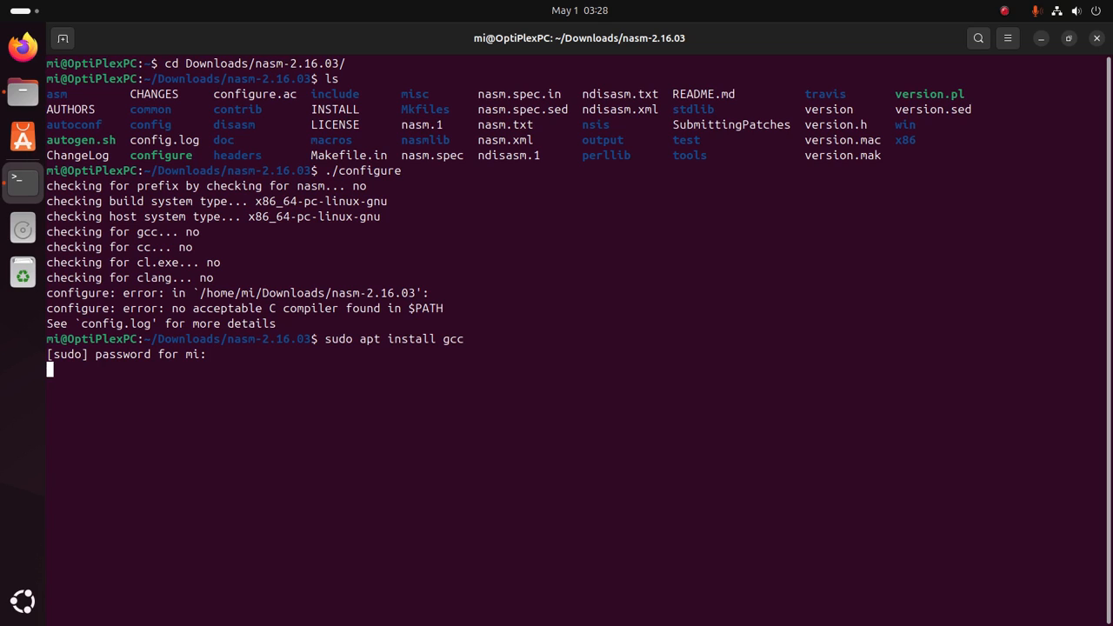
{"action": "key", "text": "Return"}
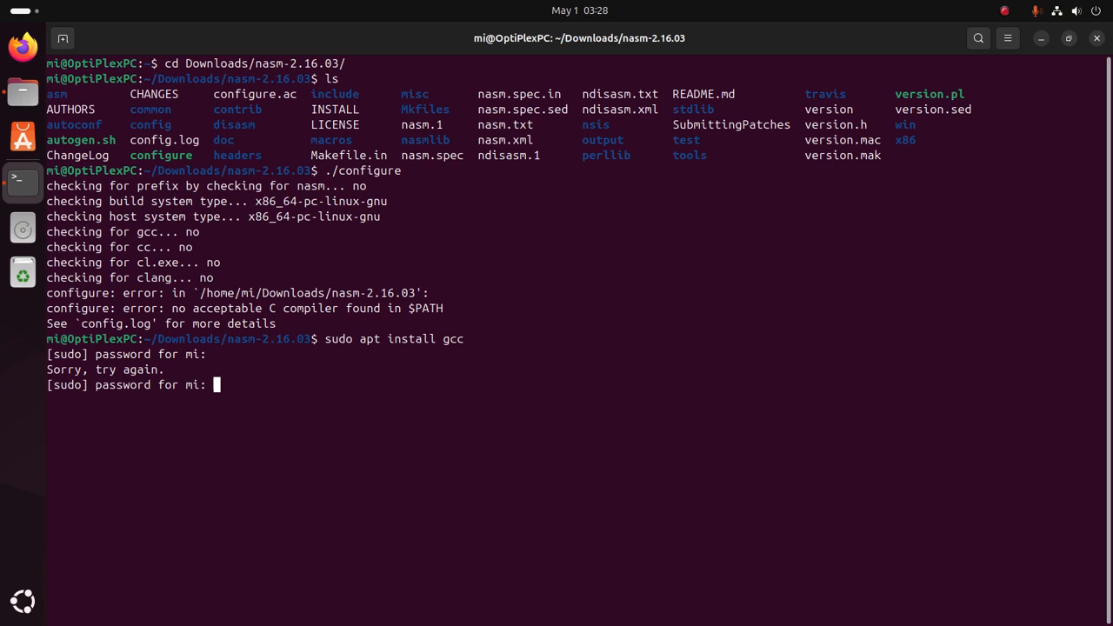
{"action": "key", "text": "Return"}
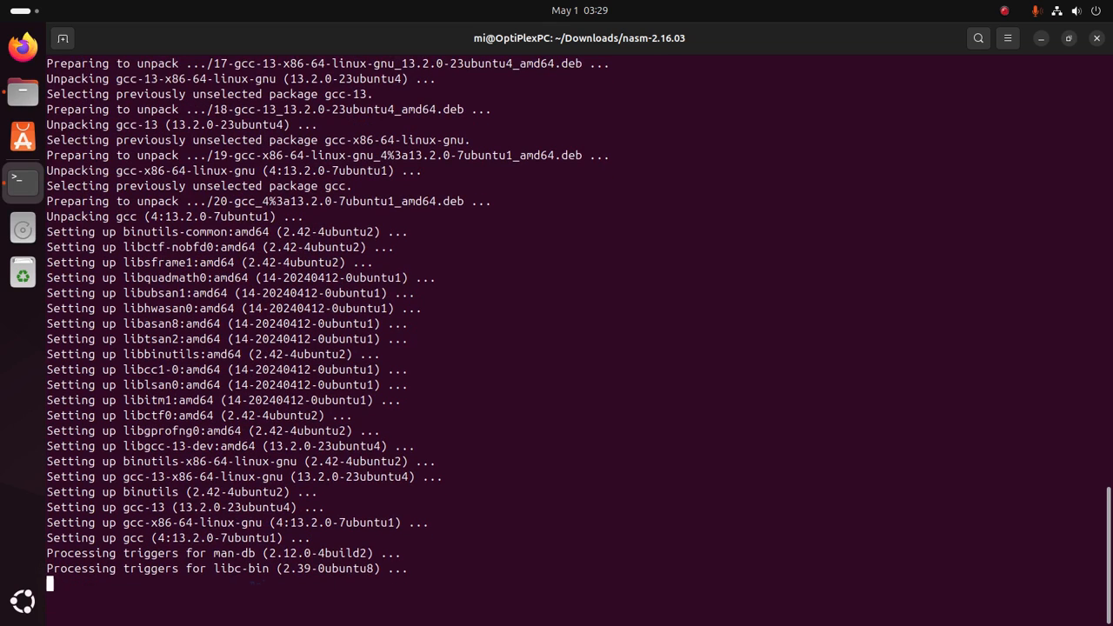
Rerun ./configure with gcc detected, following output until config.status creates the Makefile.
{"action": "type", "text": "./configure"}
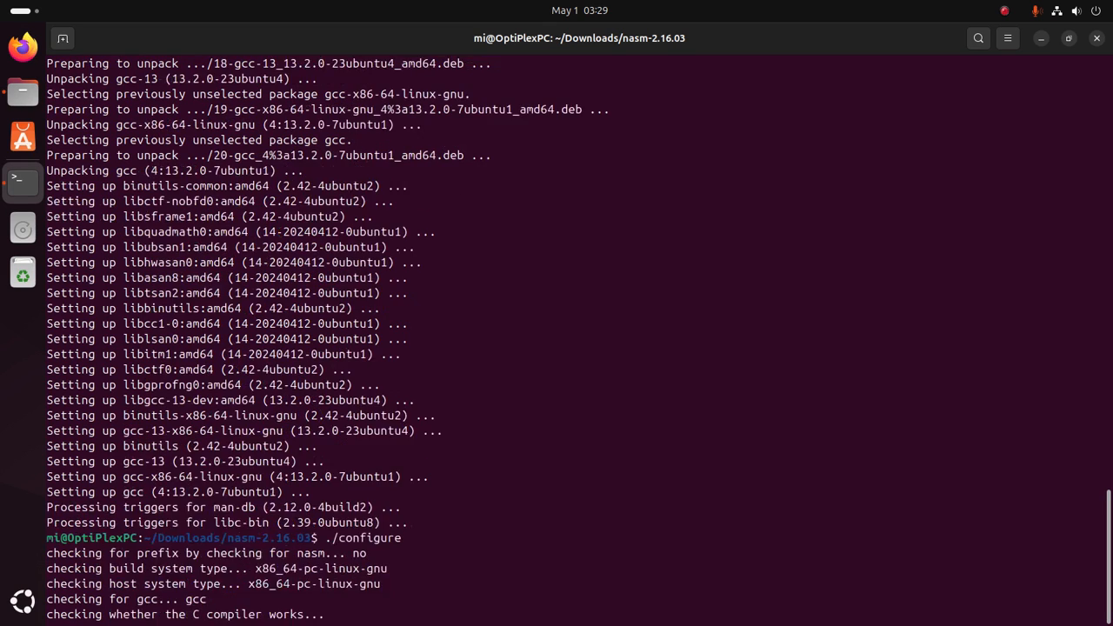
{"action": "scroll", "scroll_direction": "down", "scroll_amount": 3}
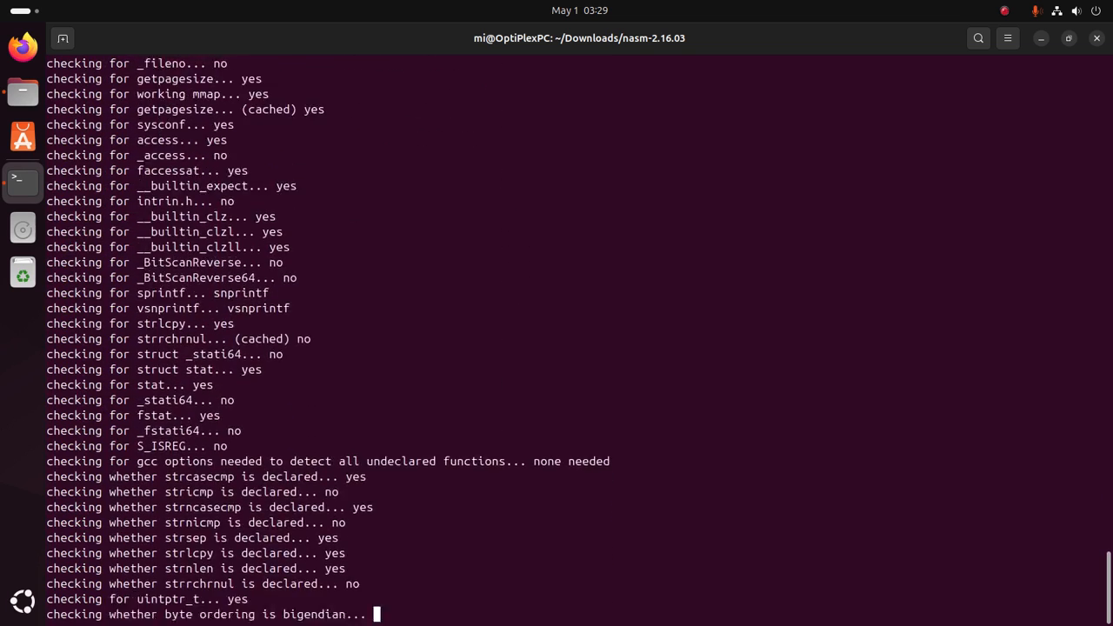
{"action": "scroll", "scroll_direction": "down", "scroll_amount": 3}
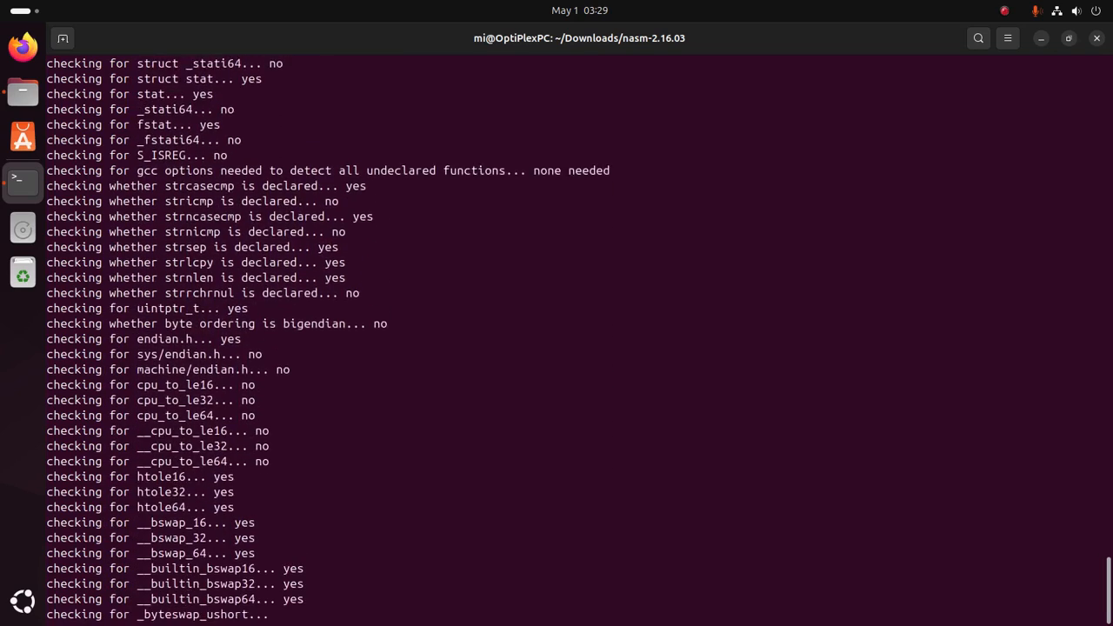
{"action": "scroll", "scroll_direction": "down", "scroll_amount": 3}
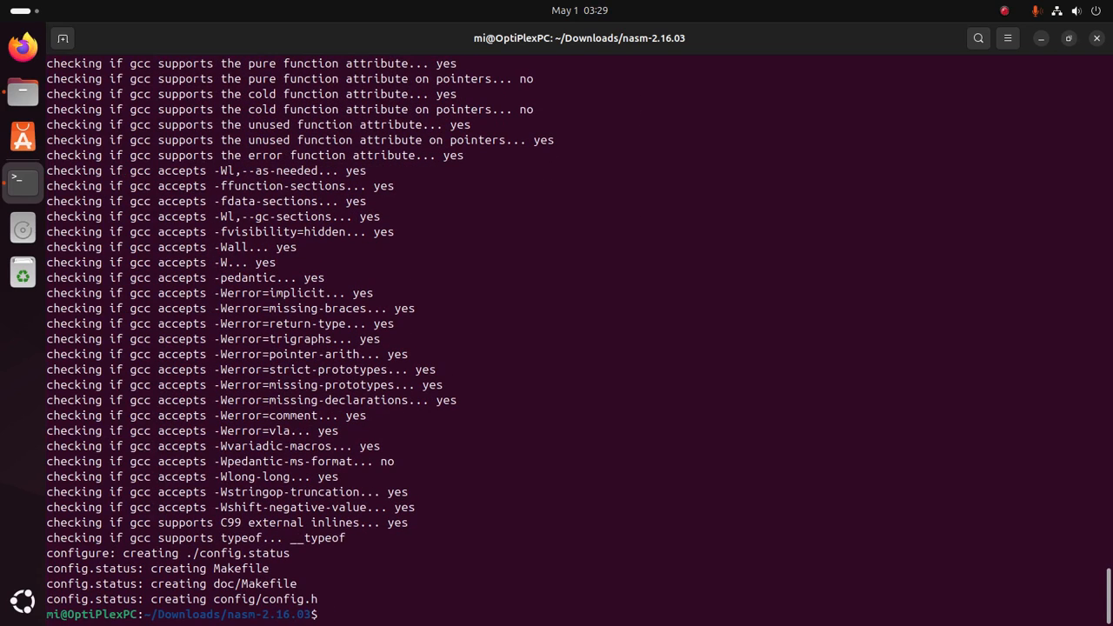
Follow the make output as nasm and ndisasm are linked and the prompt returns.
{"action": "type", "text": "ls"}
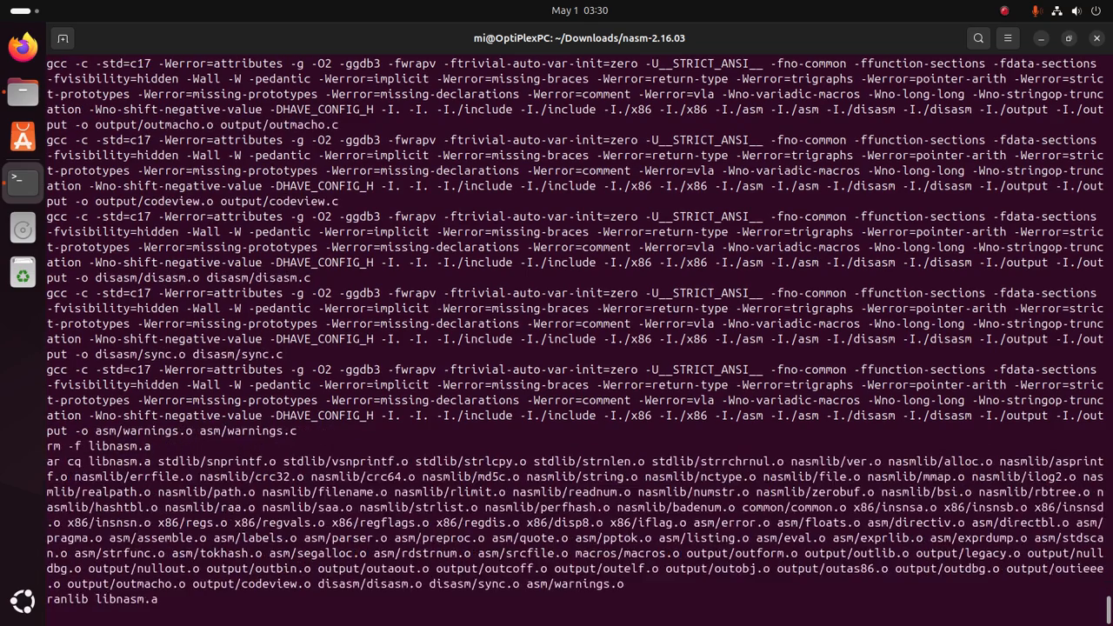
{"action": "scroll", "scroll_direction": "down", "scroll_amount": 3}
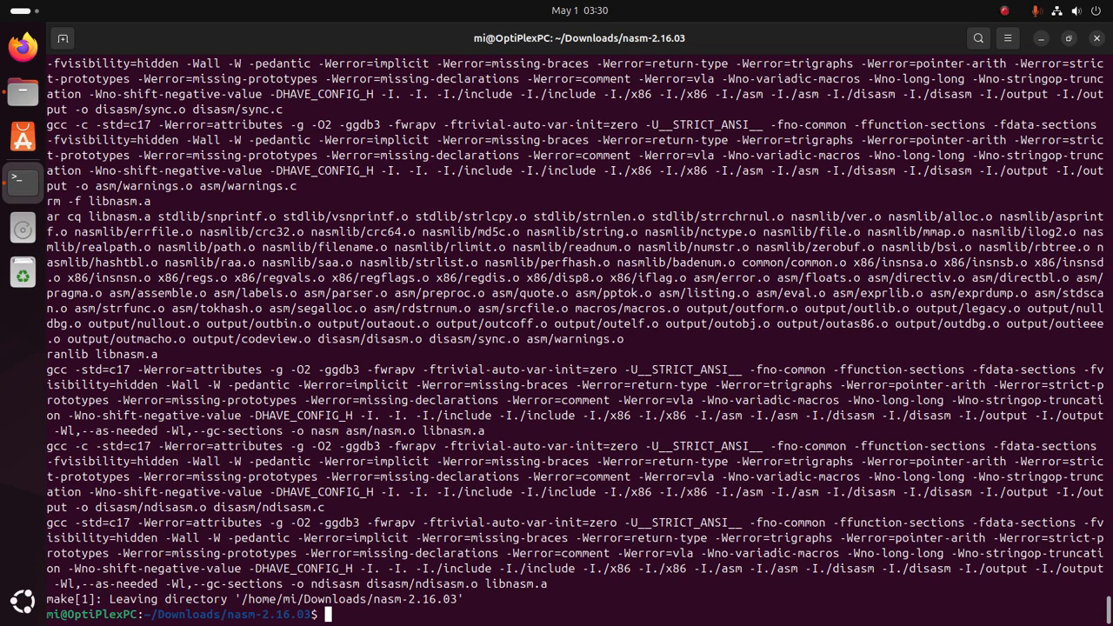
Run 'sudo make install' to copy nasm and ndisasm into /usr/local/bin with their man pages.
{"action": "type", "text": "sudo m"}
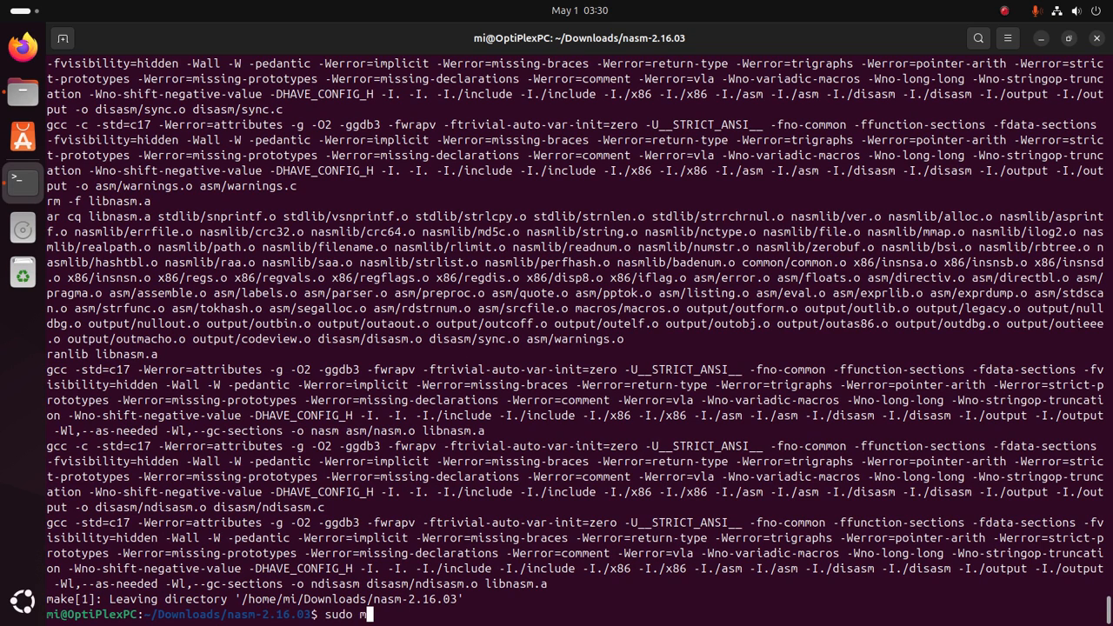
{"action": "type", "text": "ake"}
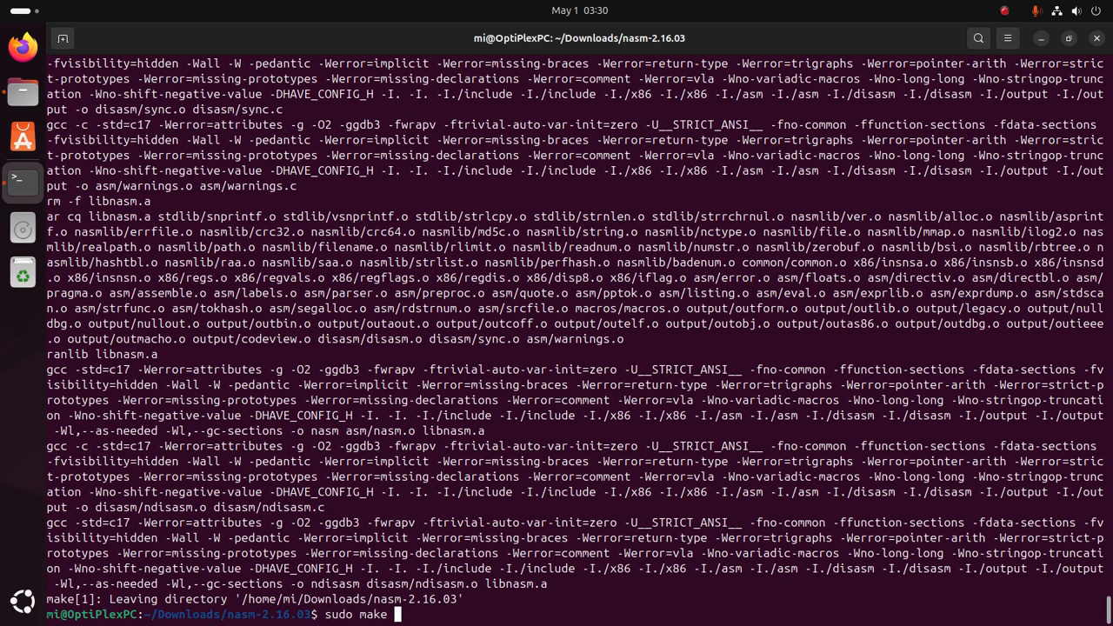
{"action": "type", "text": "install"}
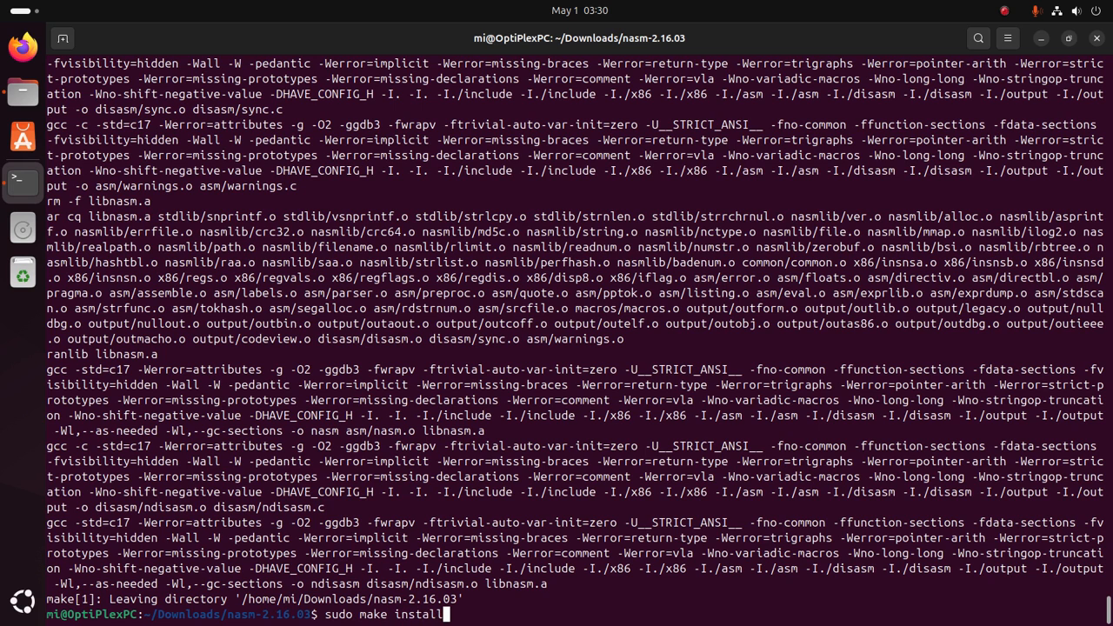
{"action": "key", "text": "Return"}
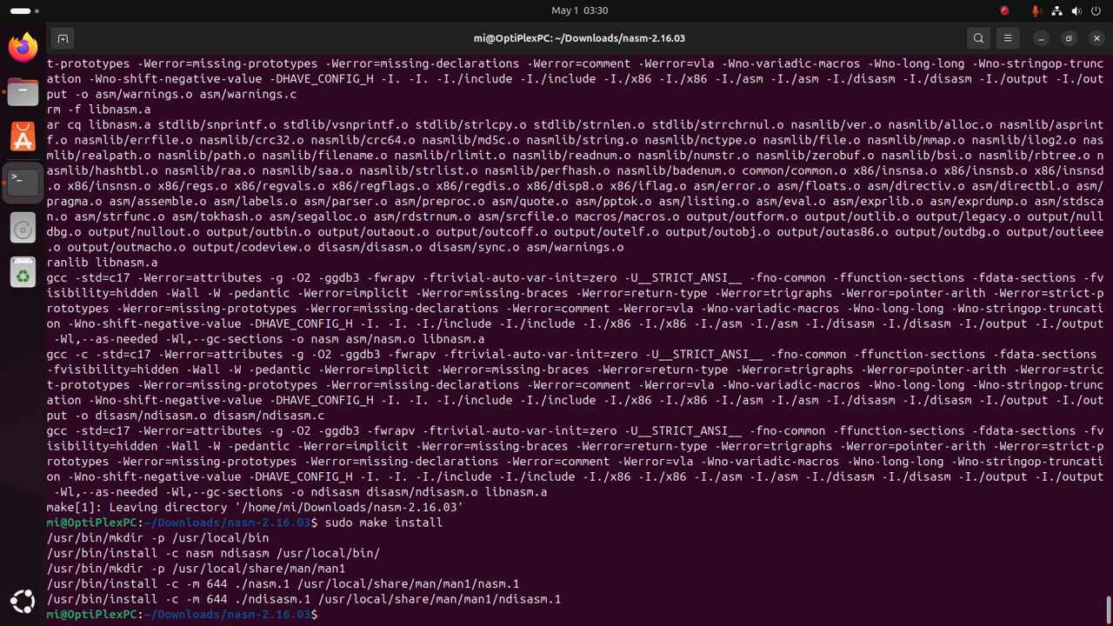
Clear the screen and run 'whereis nasm' to confirm it lives in /usr/local/bin.
{"action": "type", "text": "clear"}
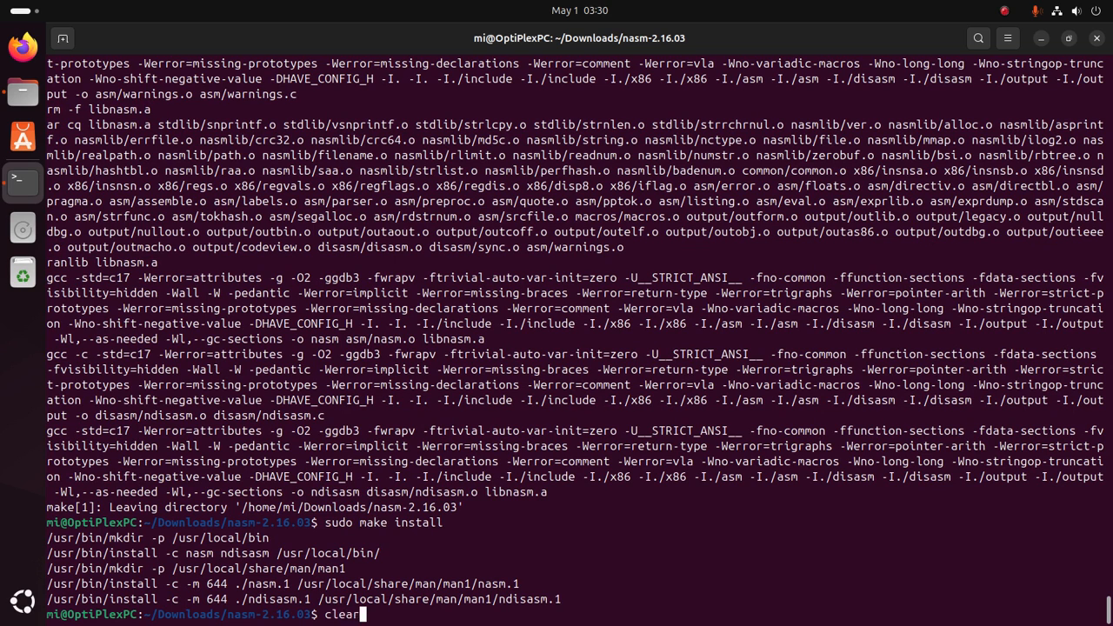
{"action": "key", "text": "Return"}
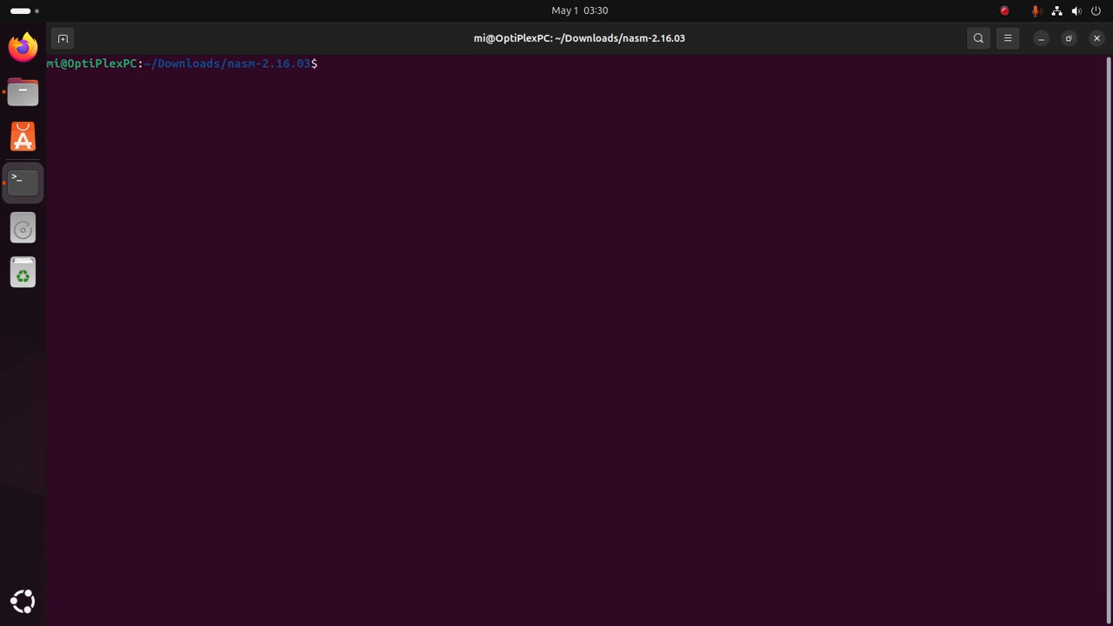
{"action": "type", "text": "wh"}
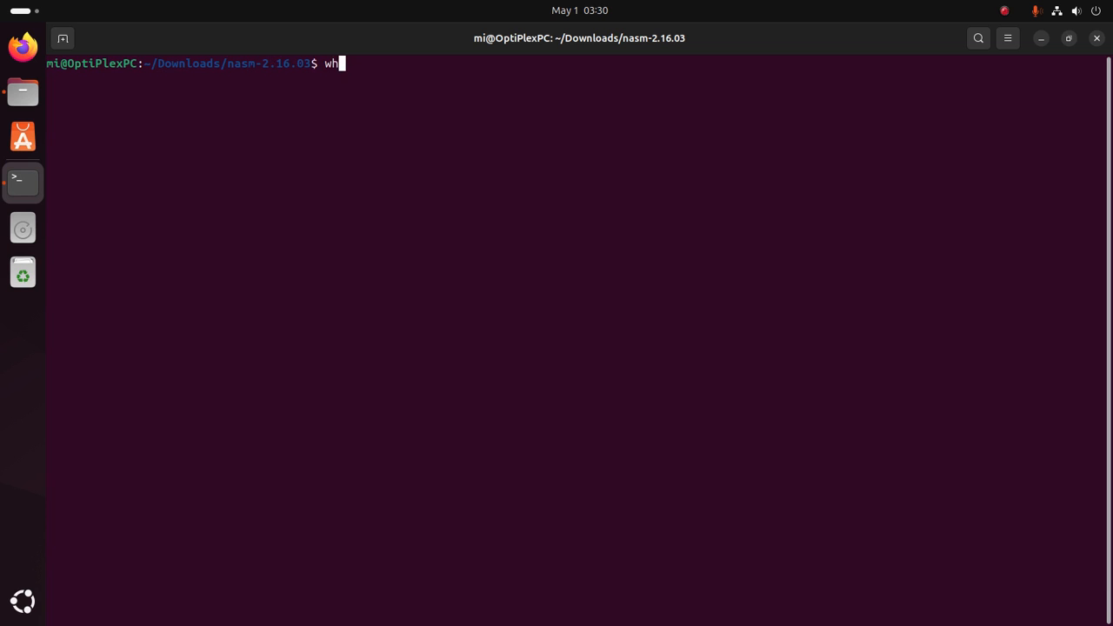
{"action": "type", "text": "ereis"}
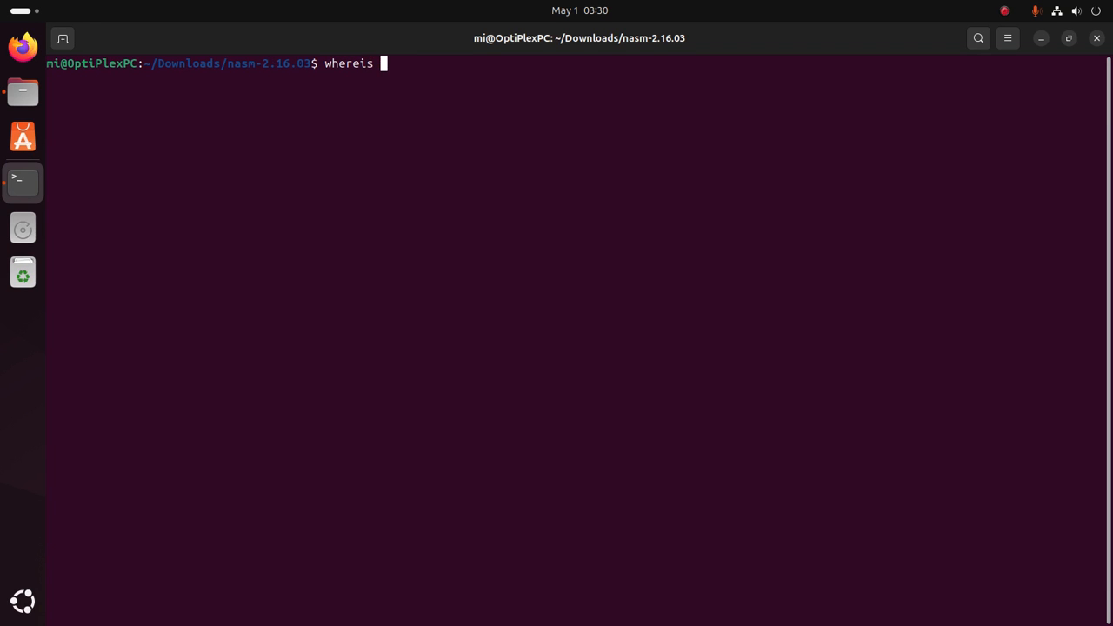
{"action": "type", "text": "nasm"}
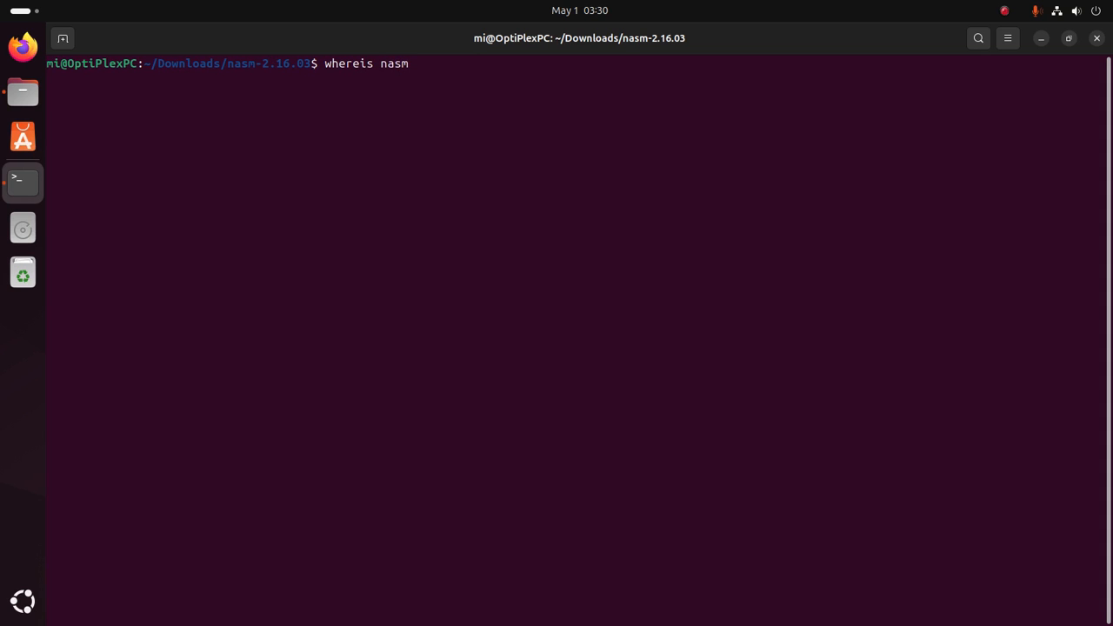
{"action": "key", "text": "Return"}
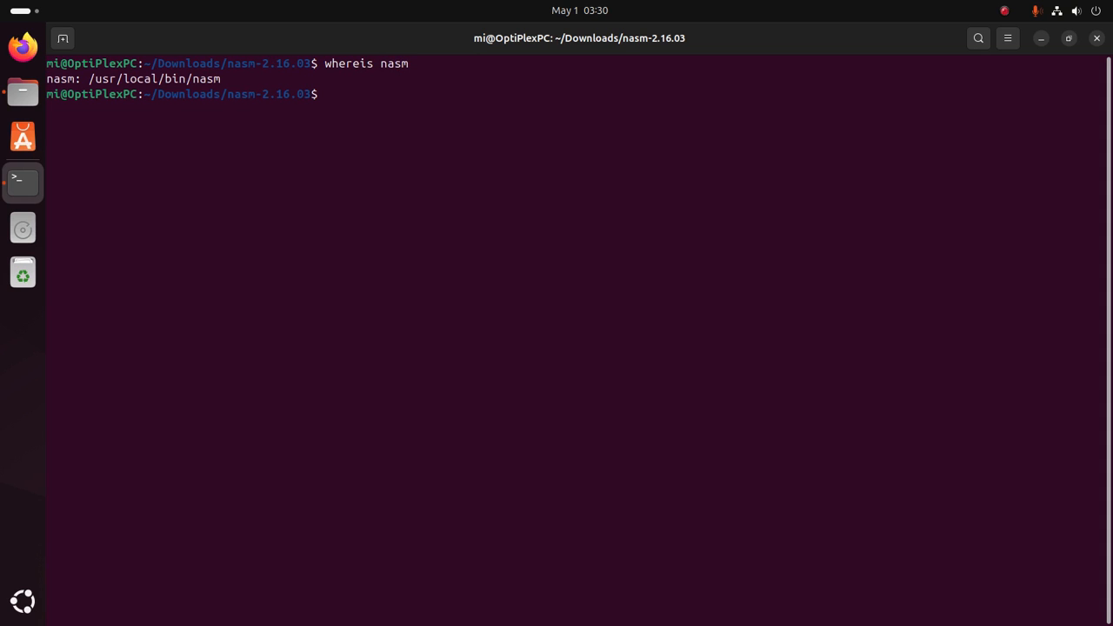
Run 'nasm --version' to confirm it reports NASM version 2.16.03.
{"action": "type", "text": "whereis nasm"}
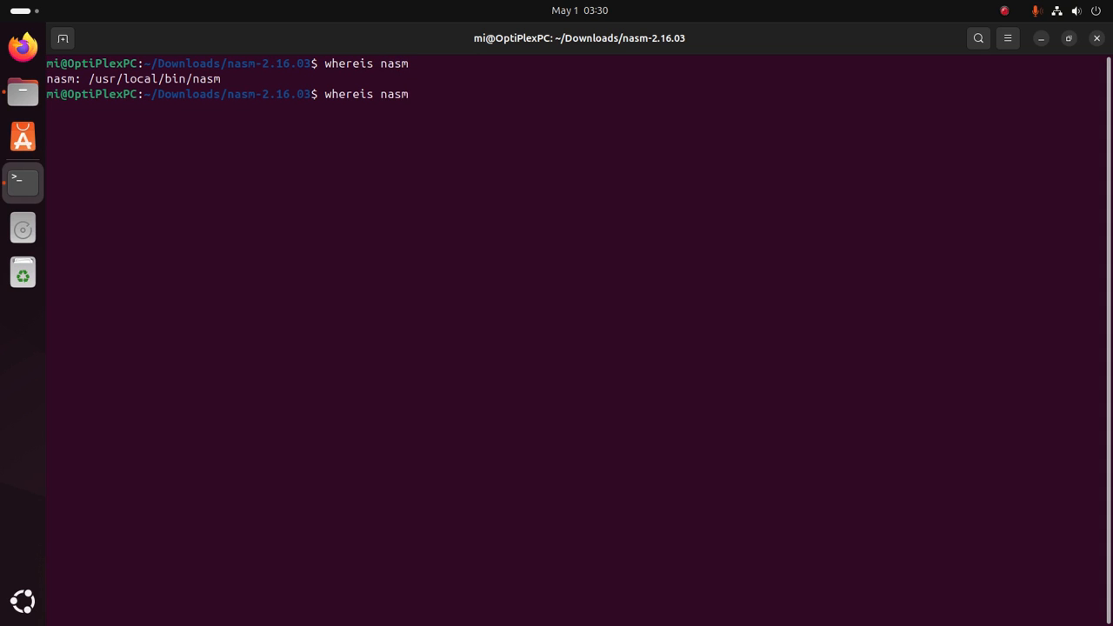
{"action": "type", "text": "nasm --"}
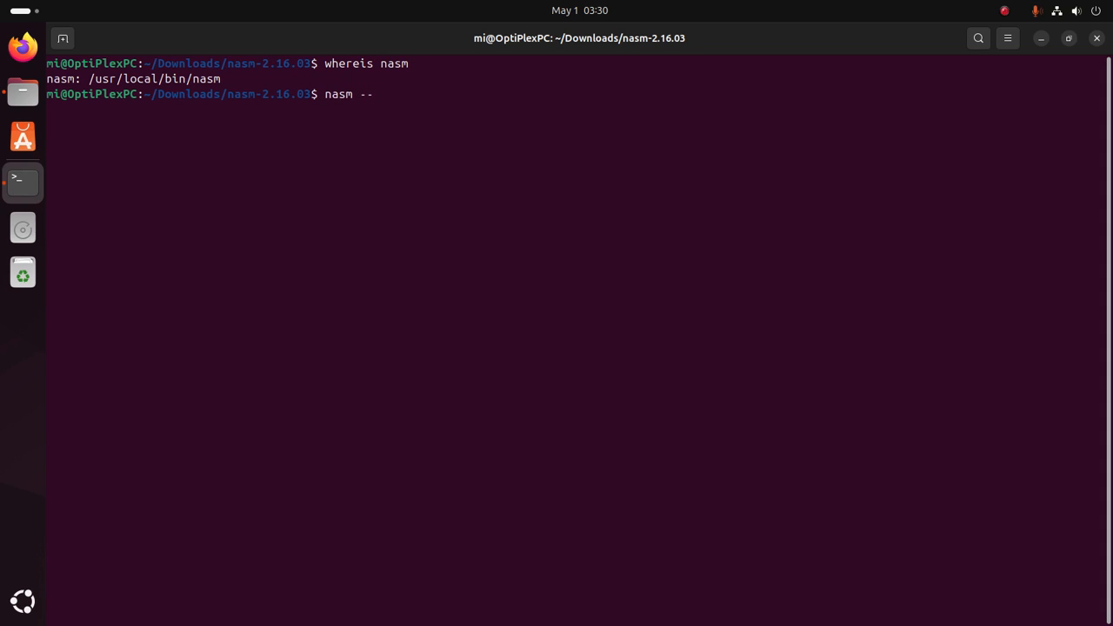
{"action": "type", "text": "version"}
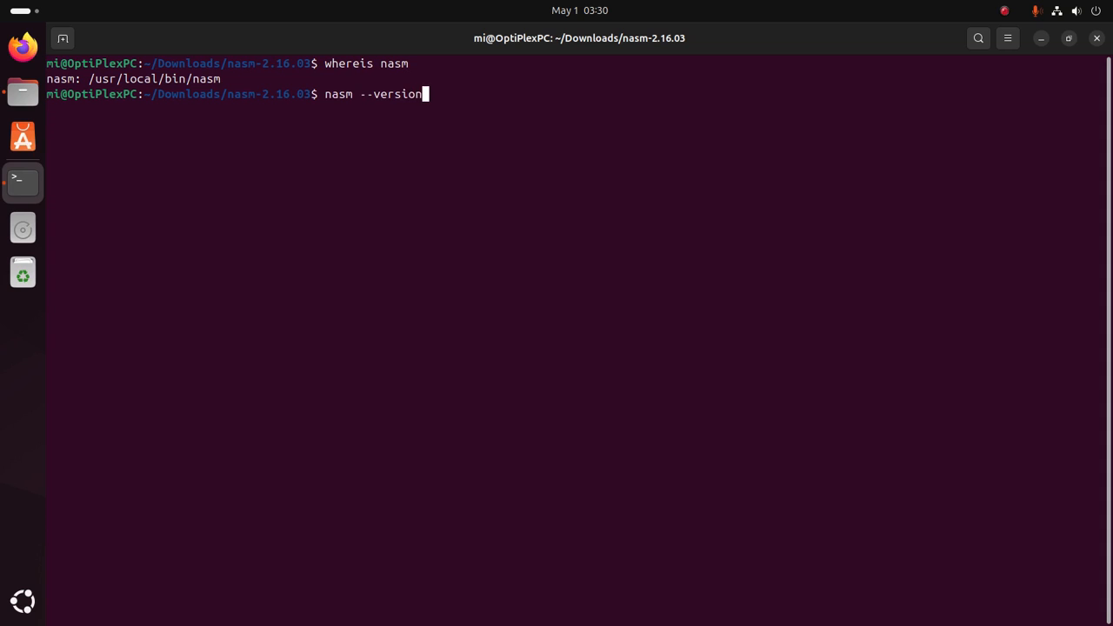
{"action": "key", "text": "Return"}
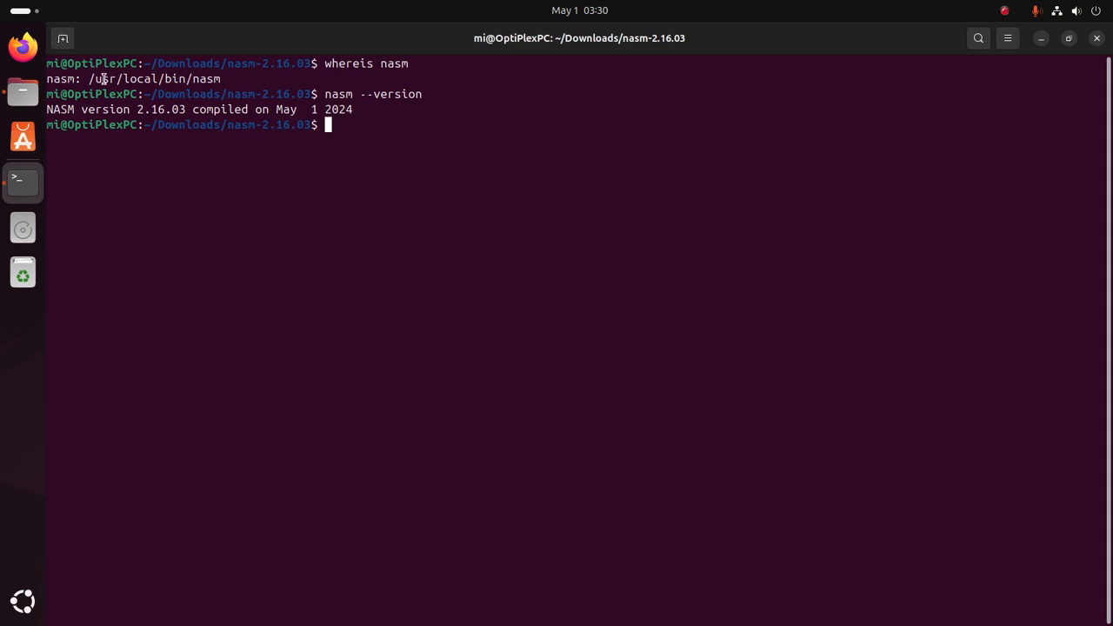
{"action": "double_click", "coordinate": [153, 79]}
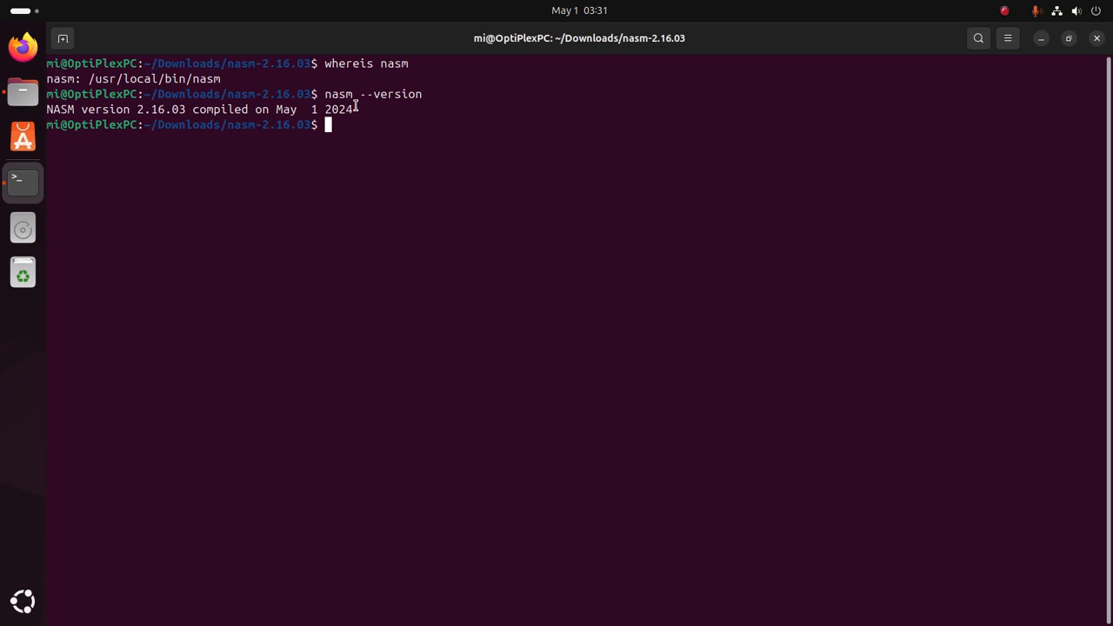
{"action": "mouse_move", "coordinate": [409, 209]}
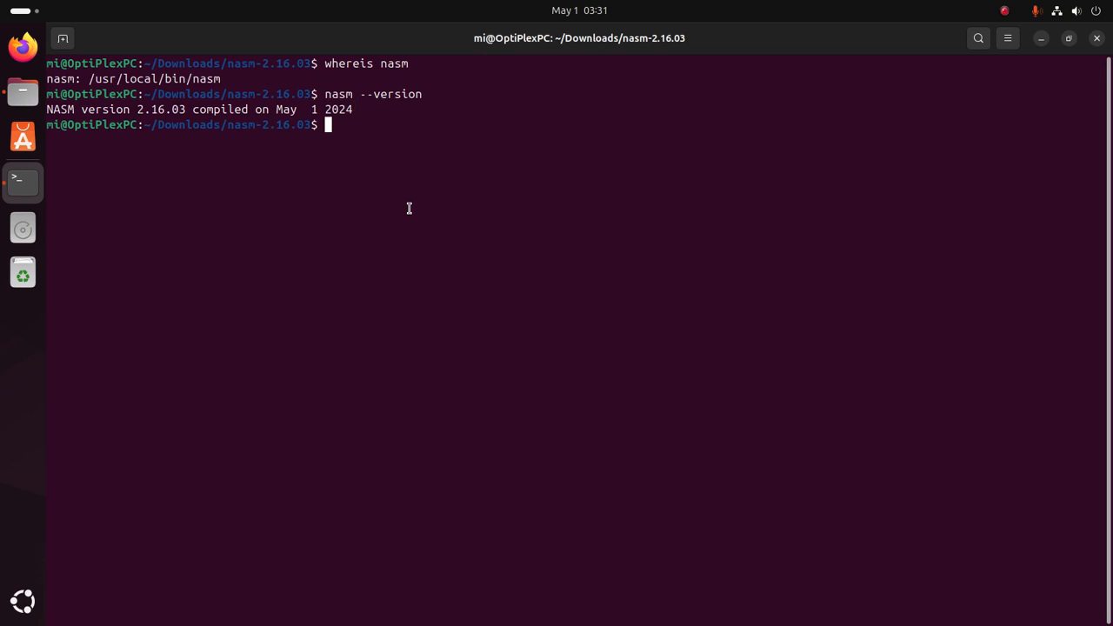
Type 'sudo apt install nasm' at the prompt, leaving it not yet run.
{"action": "type", "text": "su"}
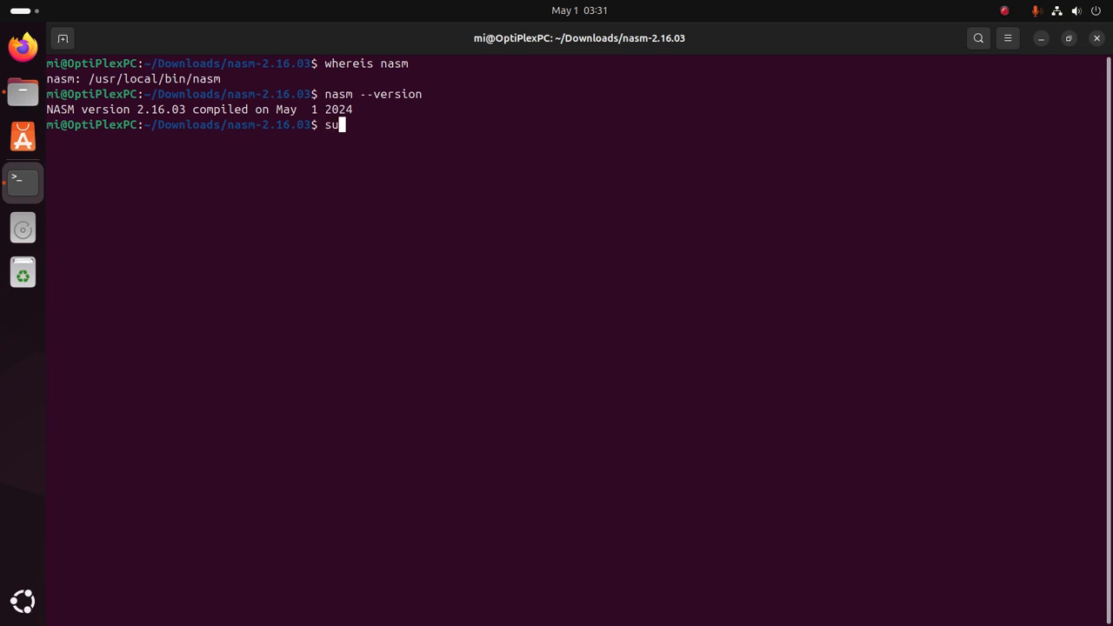
{"action": "type", "text": "do apt"}
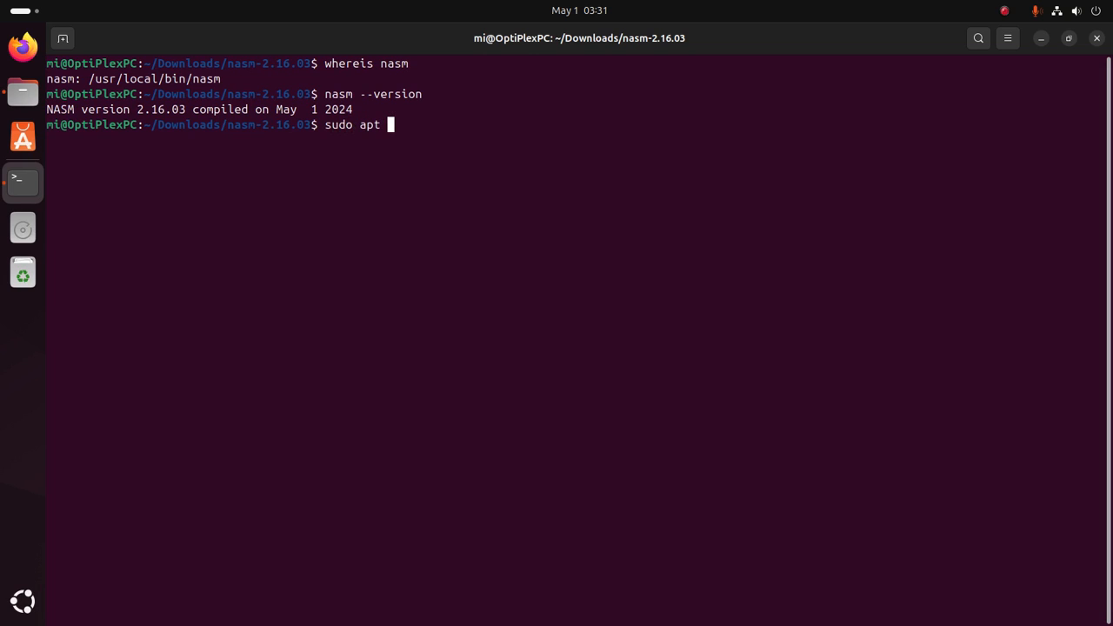
{"action": "type", "text": "install"}
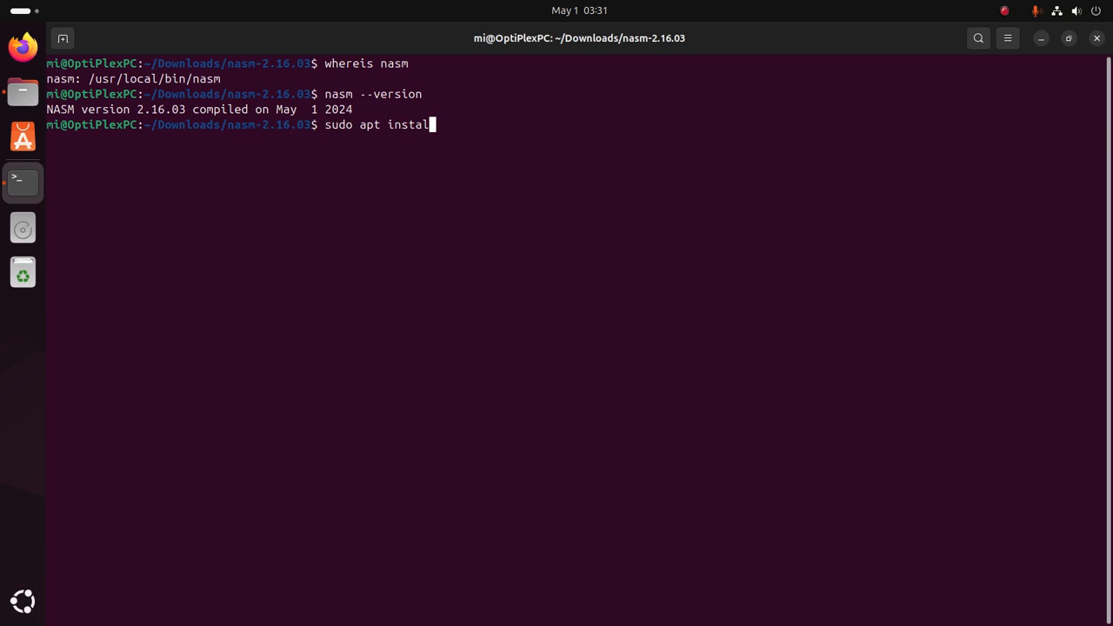
{"action": "type", "text": "nasm"}
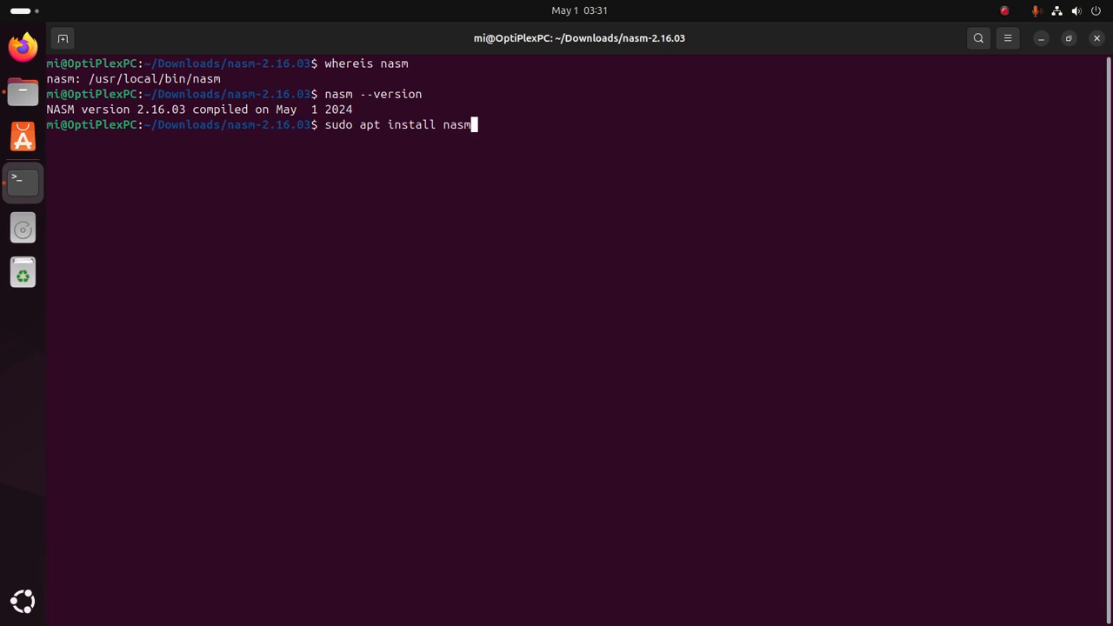